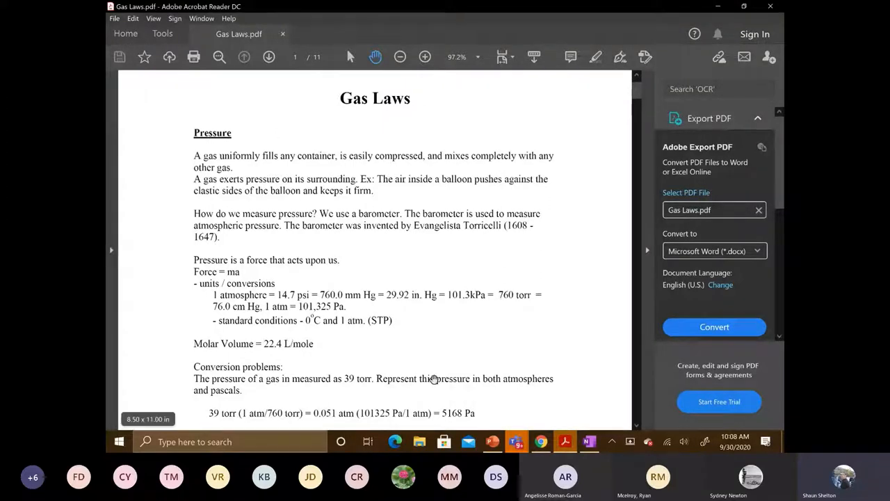
- Switch from Acrobat Reader to the blank Gas Laws page in OneNote
{"action": "left_click", "coordinate": [587, 441]}
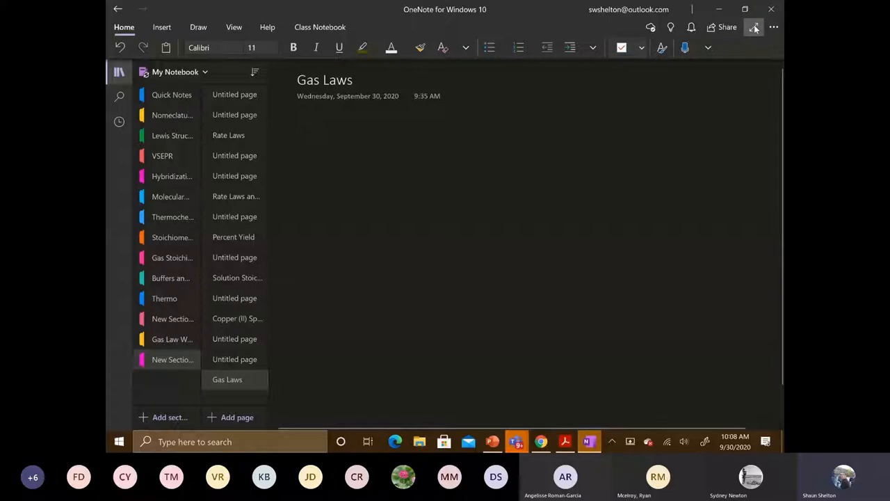
- Enter full-screen view and draw the red container walls
{"action": "left_click", "coordinate": [755, 26]}
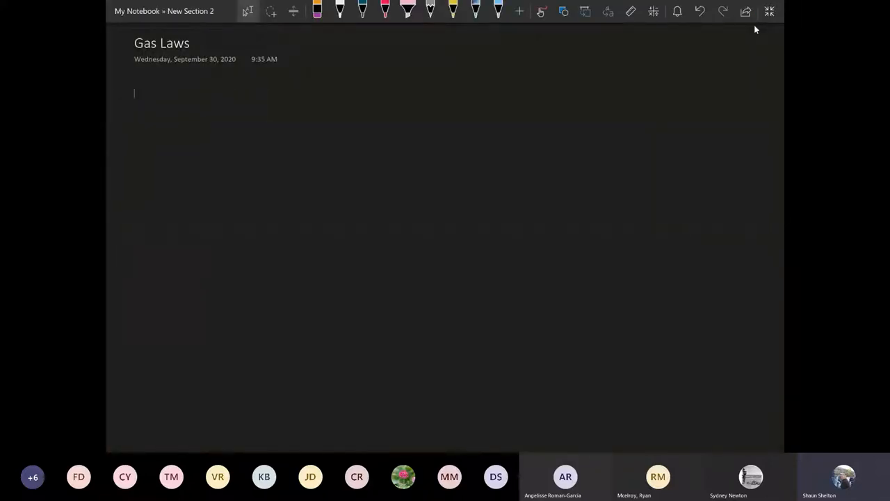
{"action": "left_click_drag", "start_coordinate": [141, 96], "coordinate": [139, 332]}
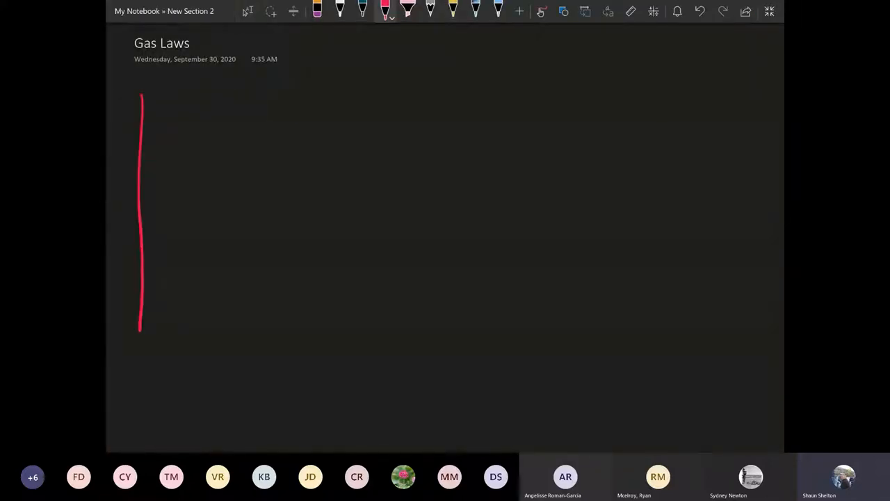
{"action": "left_click_drag", "start_coordinate": [302, 70], "coordinate": [294, 321]}
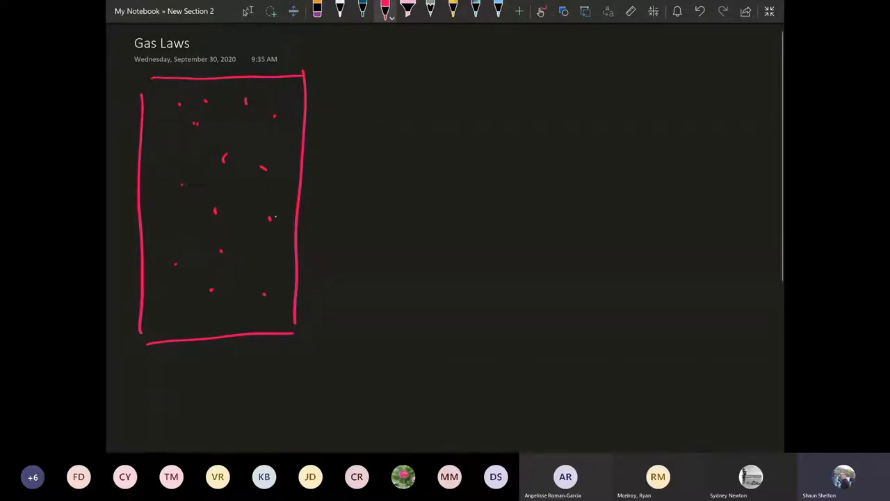
- Draw particle arrows colliding with the right, bottom and left walls of the box
{"action": "left_click_drag", "start_coordinate": [271, 215], "coordinate": [292, 209]}
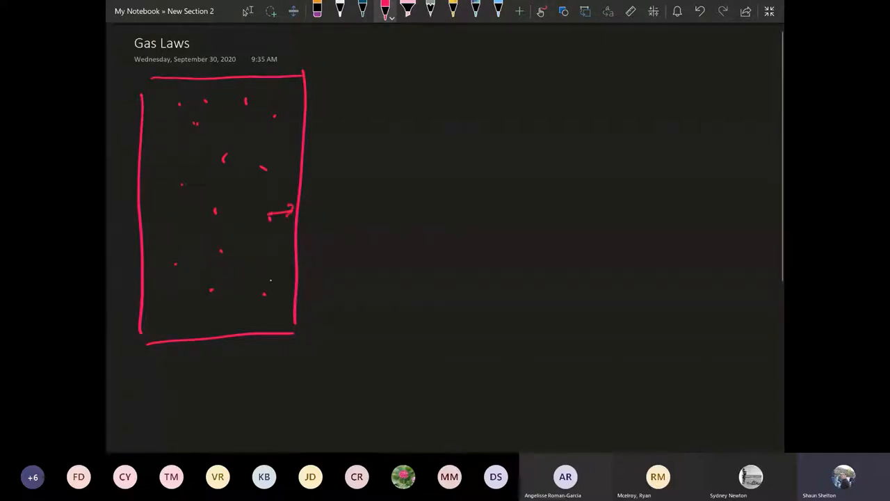
{"action": "left_click_drag", "start_coordinate": [270, 299], "coordinate": [272, 327]}
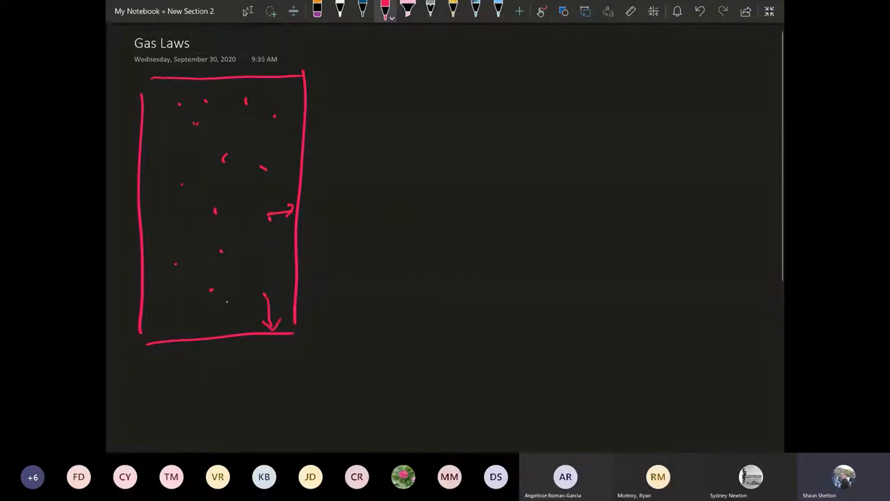
{"action": "left_click_drag", "start_coordinate": [178, 267], "coordinate": [174, 337]}
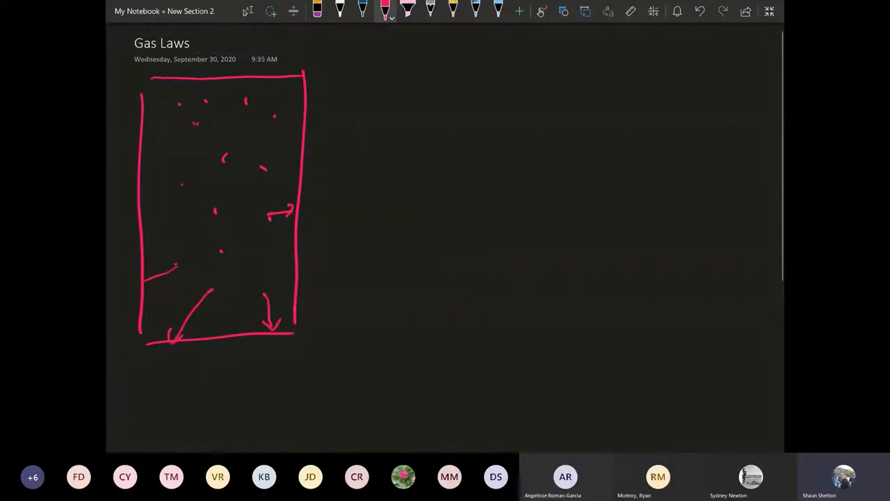
{"action": "left_click_drag", "start_coordinate": [146, 209], "coordinate": [223, 250]}
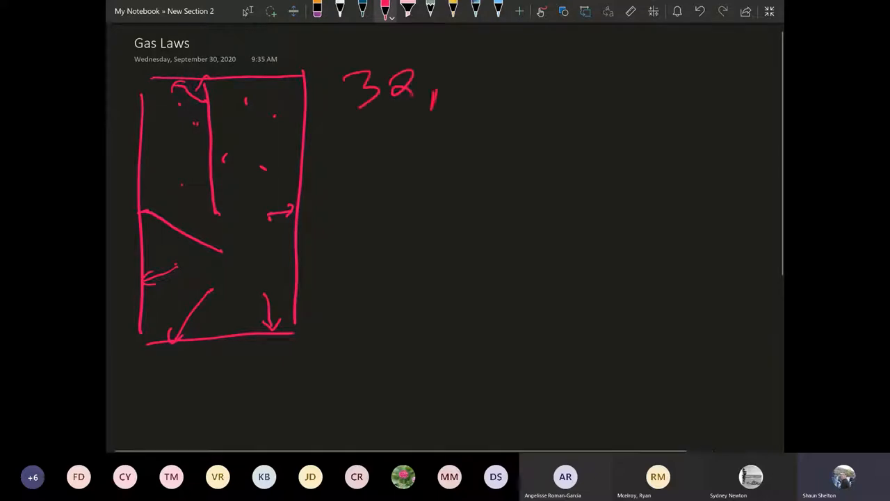
- Handwrite '32 psi' and sketch a tire filled with air particles beneath it
{"action": "type", "text": "psi"}
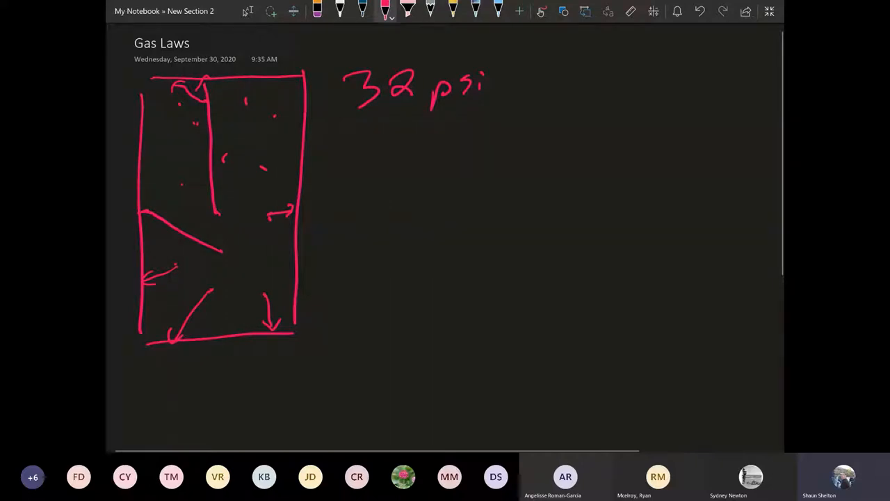
{"action": "left_click_drag", "start_coordinate": [389, 180], "coordinate": [428, 171]}
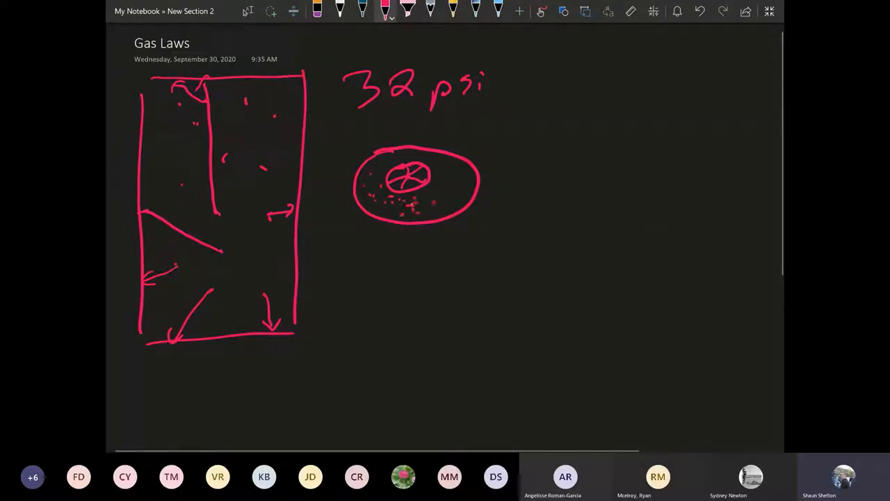
{"action": "left_click_drag", "start_coordinate": [431, 178], "coordinate": [463, 195]}
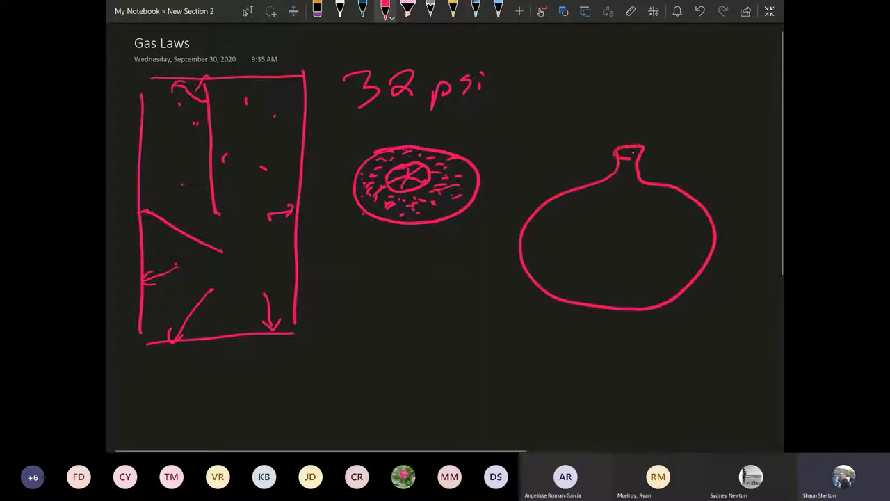
- Add a stopper to the flask's neck and fill it with gas particle dots
{"action": "left_click_drag", "start_coordinate": [612, 164], "coordinate": [643, 163]}
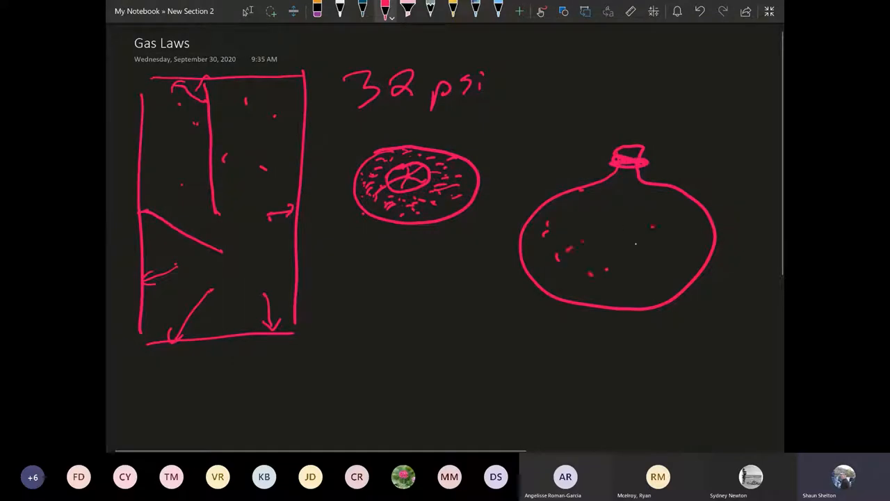
{"action": "left_click_drag", "start_coordinate": [626, 223], "coordinate": [647, 230]}
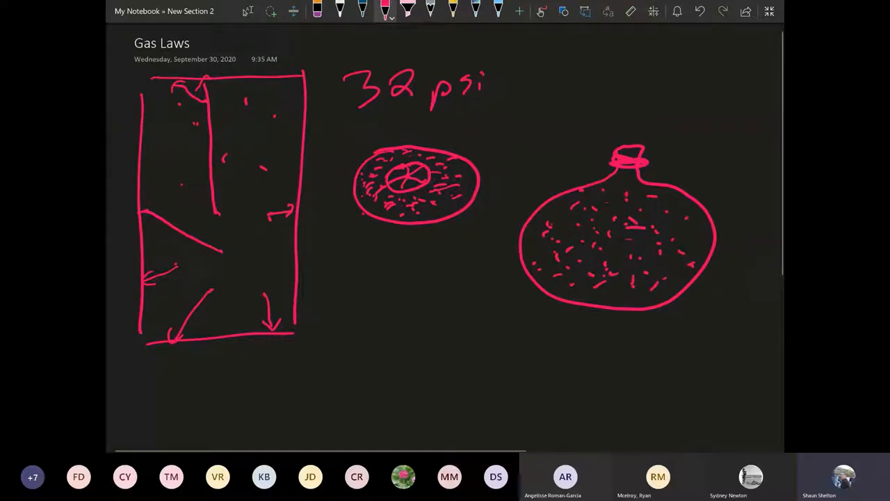
- Scroll down, return to full-screen view, and draw the barometer tube
{"action": "scroll", "scroll_direction": "down", "scroll_amount": 3}
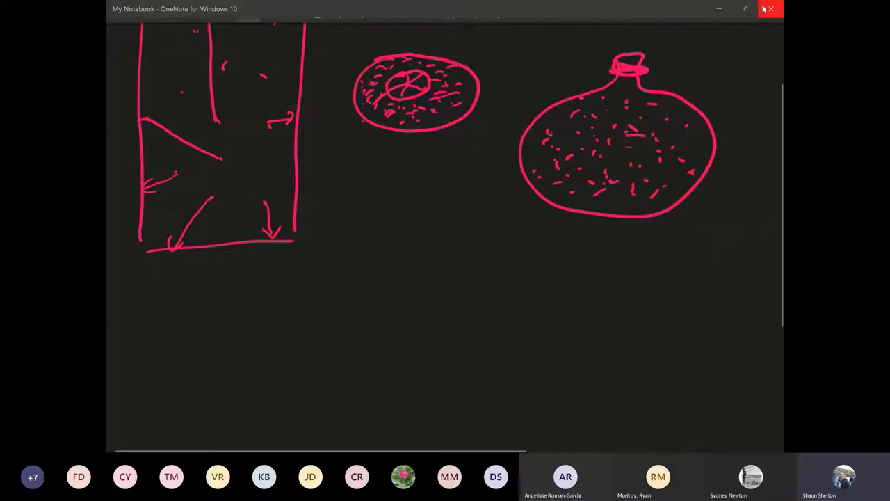
{"action": "left_click", "coordinate": [767, 10]}
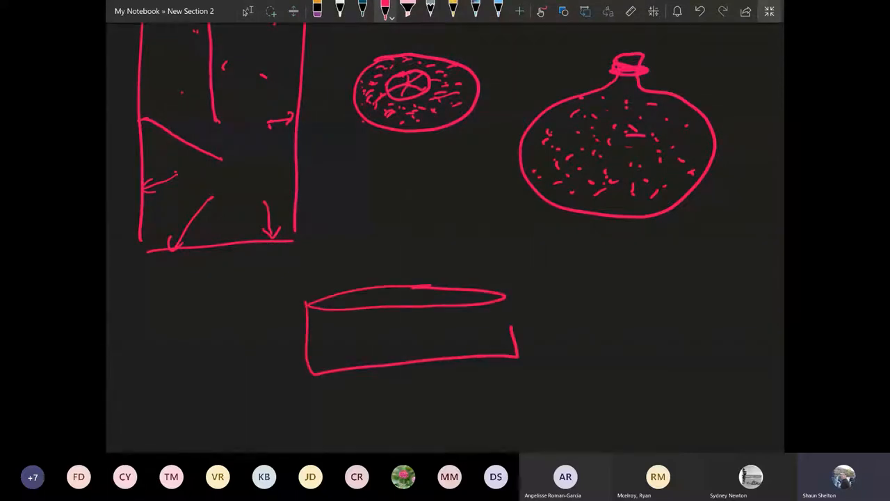
{"action": "left_click_drag", "start_coordinate": [383, 164], "coordinate": [407, 340]}
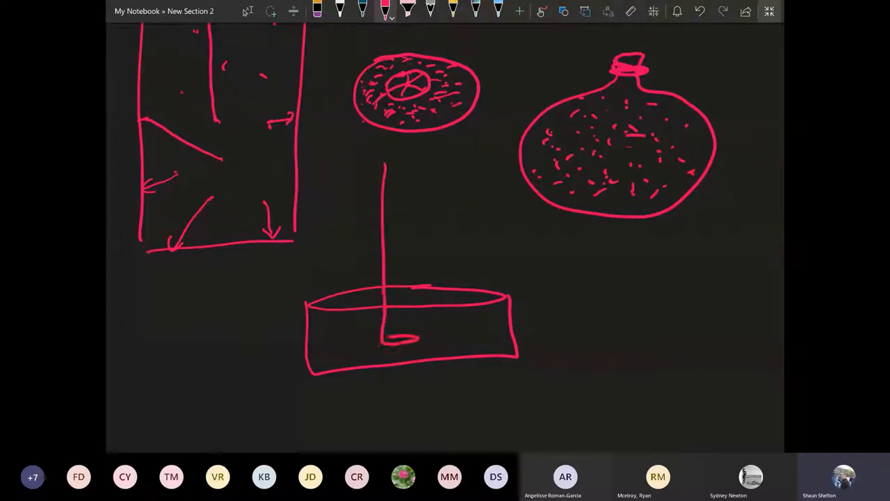
{"action": "left_click_drag", "start_coordinate": [407, 250], "coordinate": [406, 334]}
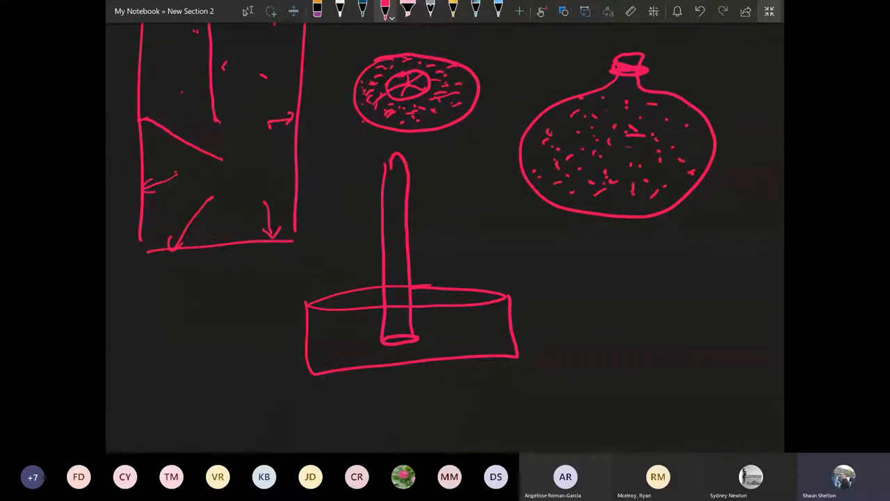
- Add scale marks, the mercury level, pressure arrows and the mmHg label
{"action": "left_click_drag", "start_coordinate": [313, 328], "coordinate": [417, 329]}
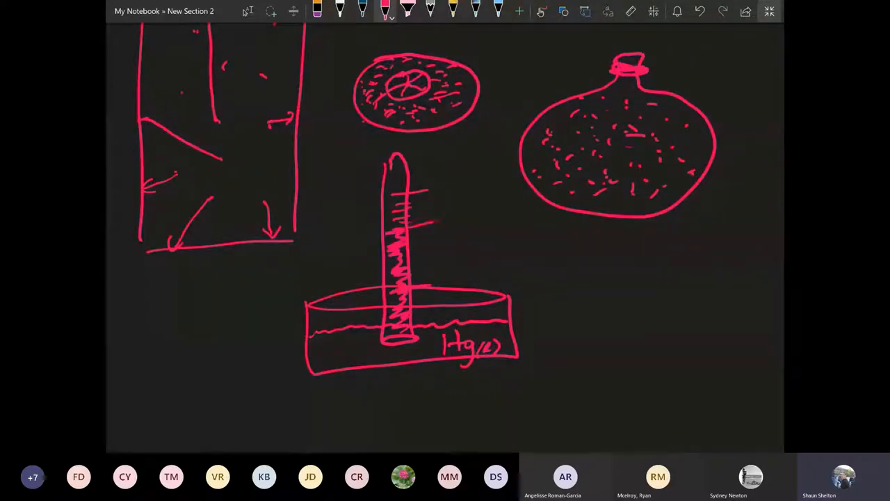
{"action": "left_click_drag", "start_coordinate": [487, 212], "coordinate": [435, 208]}
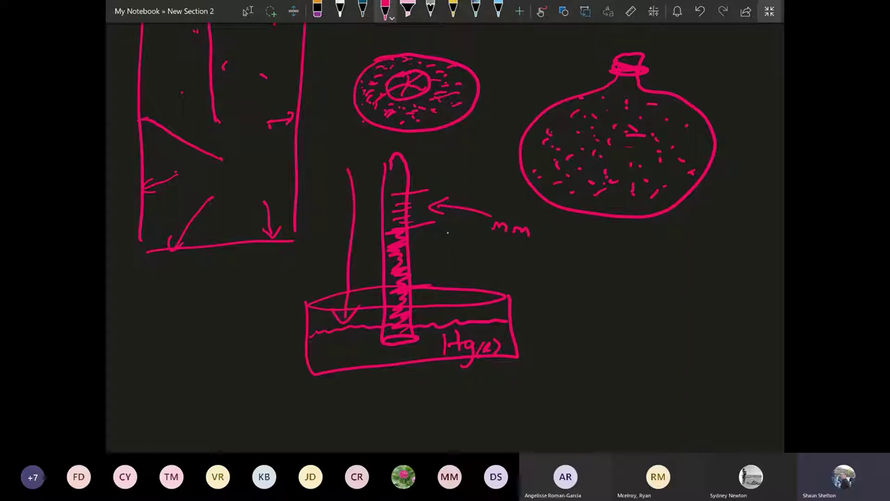
{"action": "left_click_drag", "start_coordinate": [452, 215], "coordinate": [445, 309]}
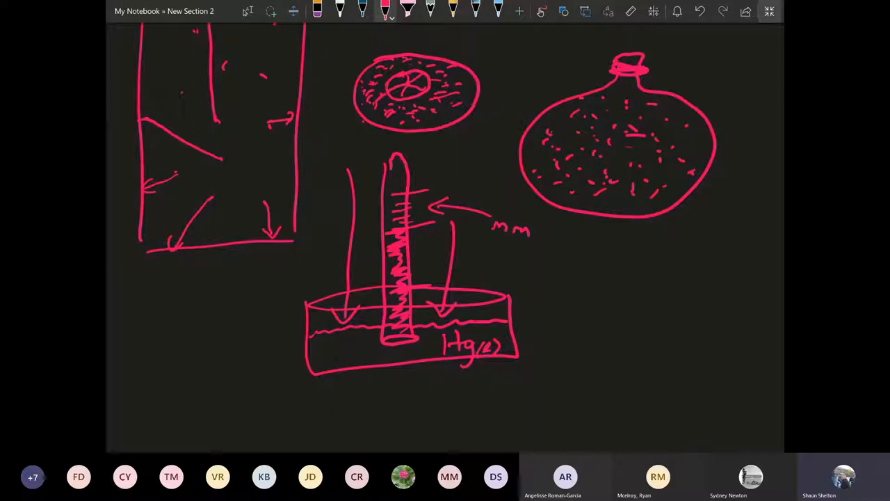
{"action": "left_click_drag", "start_coordinate": [386, 333], "coordinate": [404, 344]}
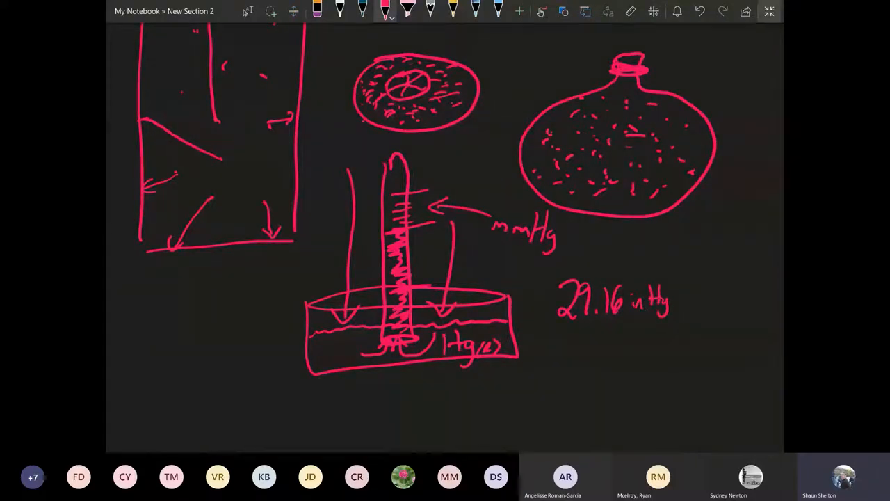
- Draw a down arrow from 29.16 in Hg to a blank '___ mmHg' value
{"action": "left_click_drag", "start_coordinate": [615, 327], "coordinate": [622, 358]}
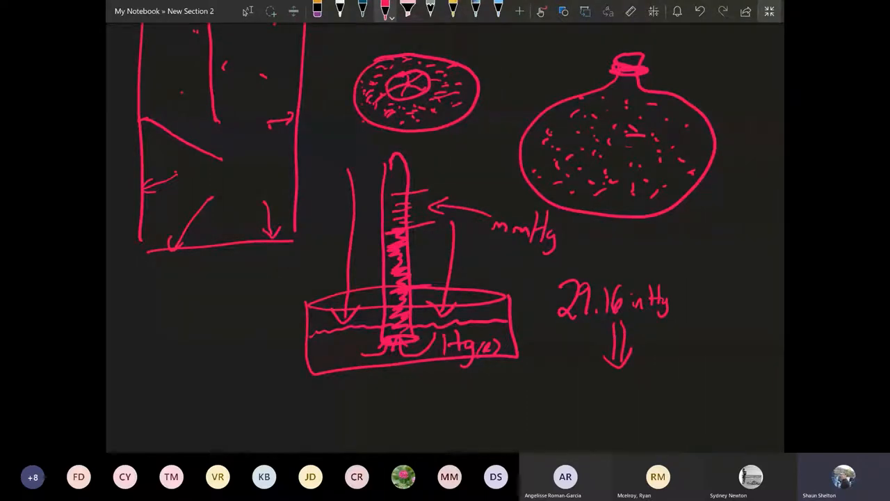
{"action": "left_click_drag", "start_coordinate": [567, 400], "coordinate": [629, 395]}
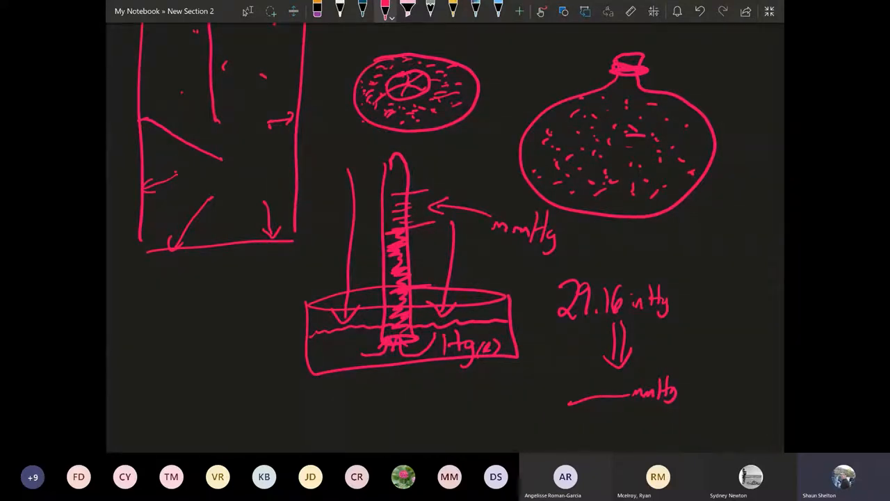
- Below the barometer, handwrite the units atm (atmosphere), mmHg, torr and psi
{"action": "scroll", "scroll_direction": "down", "scroll_amount": 3}
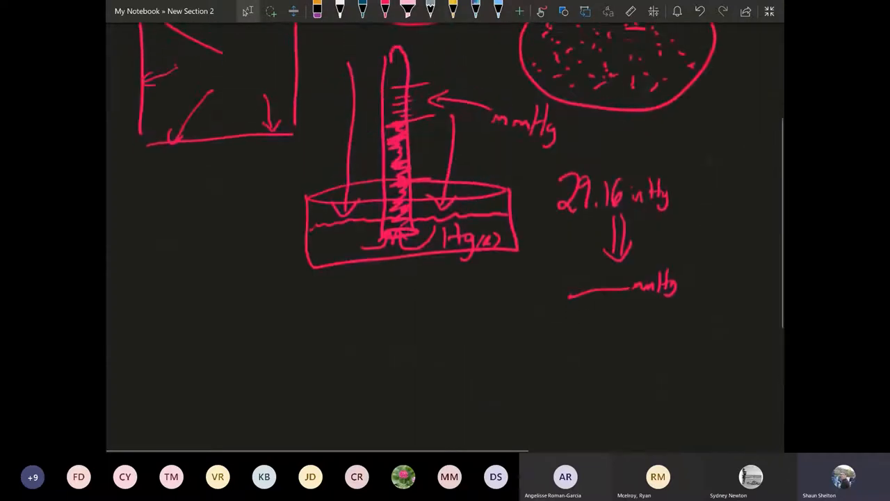
{"action": "scroll", "scroll_direction": "down", "scroll_amount": 3}
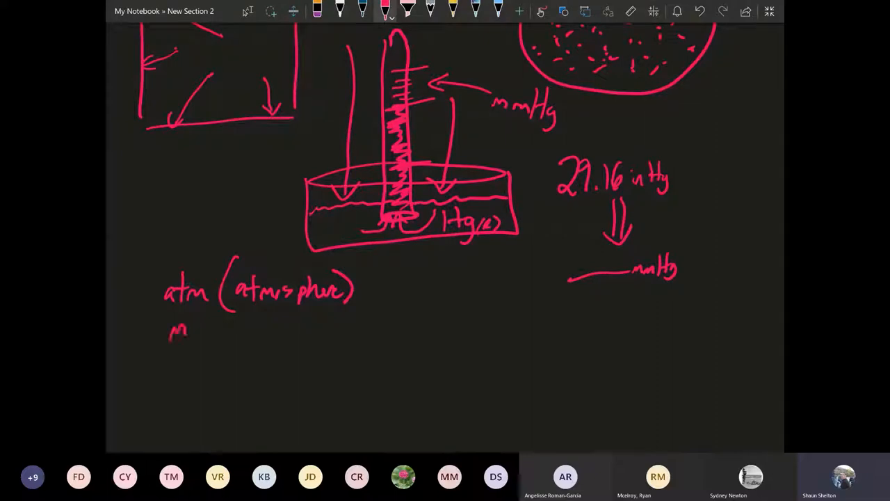
{"action": "left_click_drag", "start_coordinate": [170, 330], "coordinate": [244, 334]}
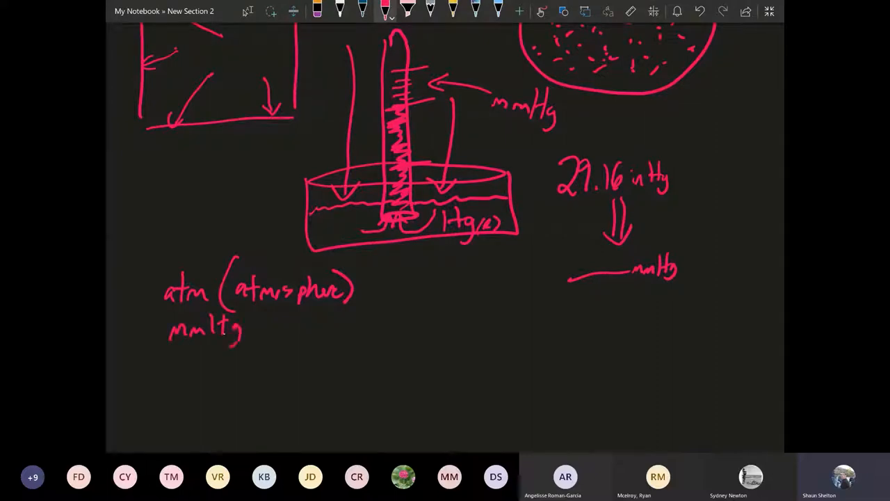
{"action": "type", "text": "ps"}
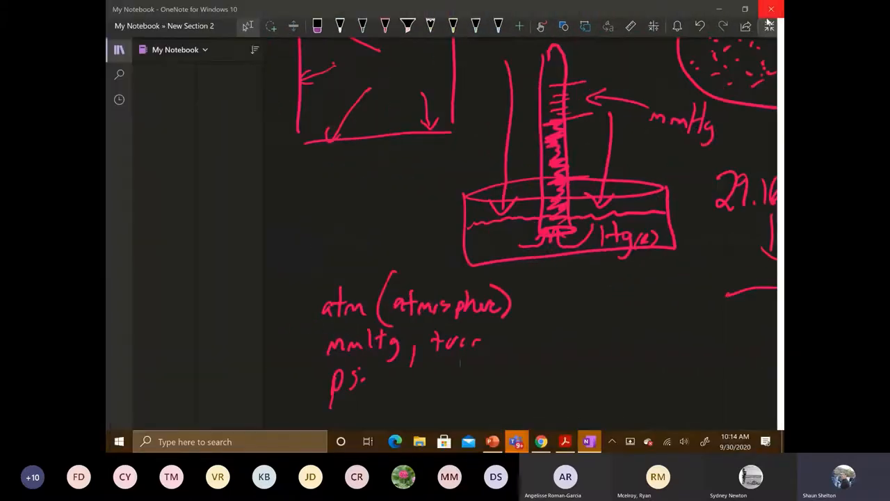
- Bring up Gas Laws.pdf in Acrobat Reader at the Pressure unit conversions
{"action": "left_click", "coordinate": [563, 441]}
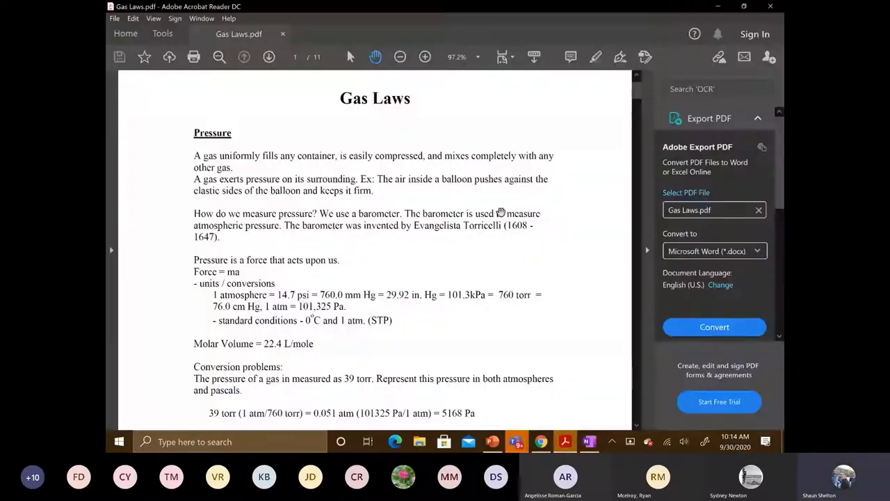
{"action": "mouse_move", "coordinate": [337, 216]}
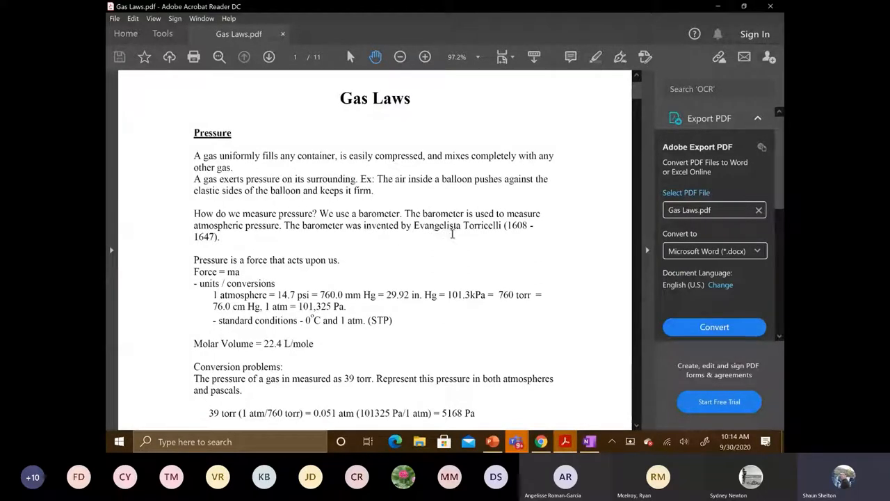
{"action": "mouse_move", "coordinate": [465, 238]}
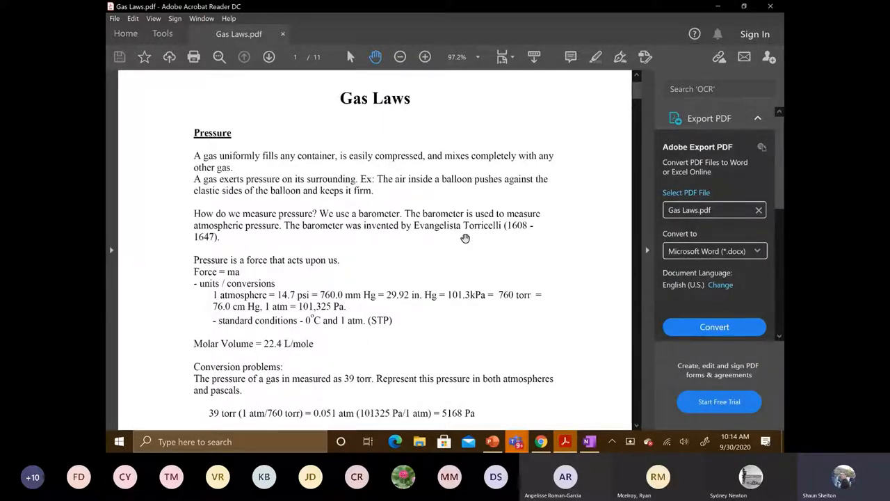
{"action": "mouse_move", "coordinate": [481, 235]}
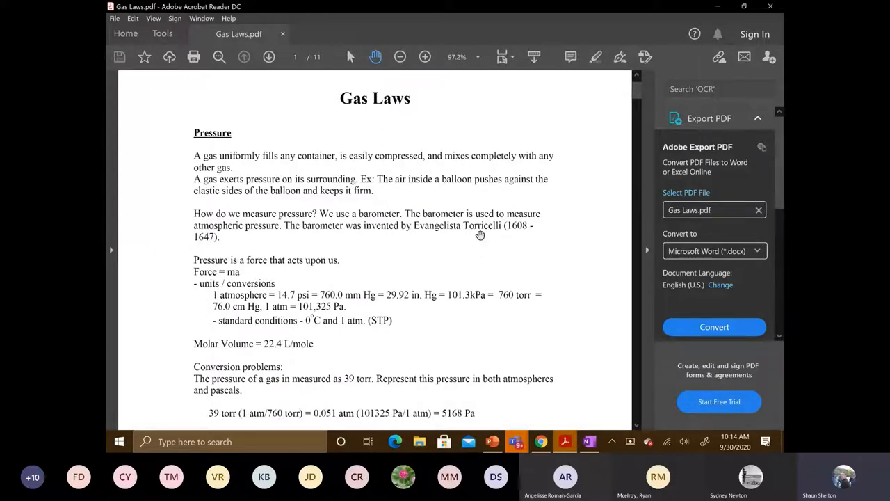
{"action": "mouse_move", "coordinate": [352, 217]}
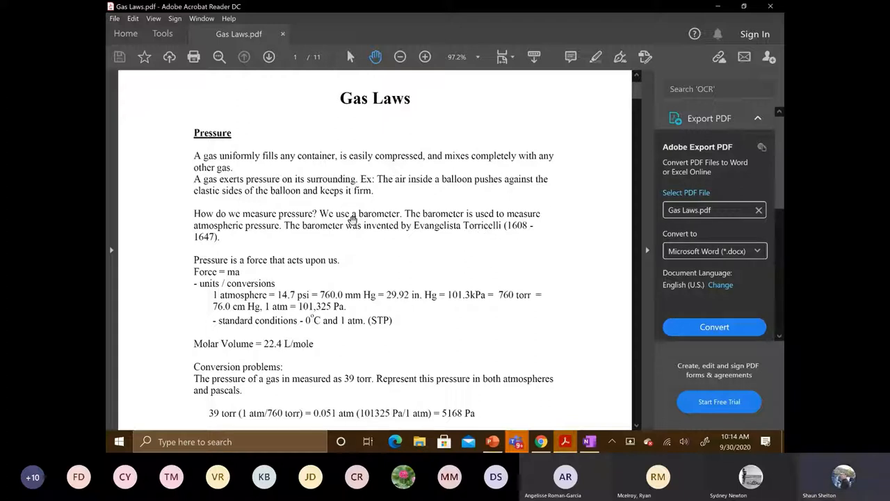
{"action": "mouse_move", "coordinate": [379, 236]}
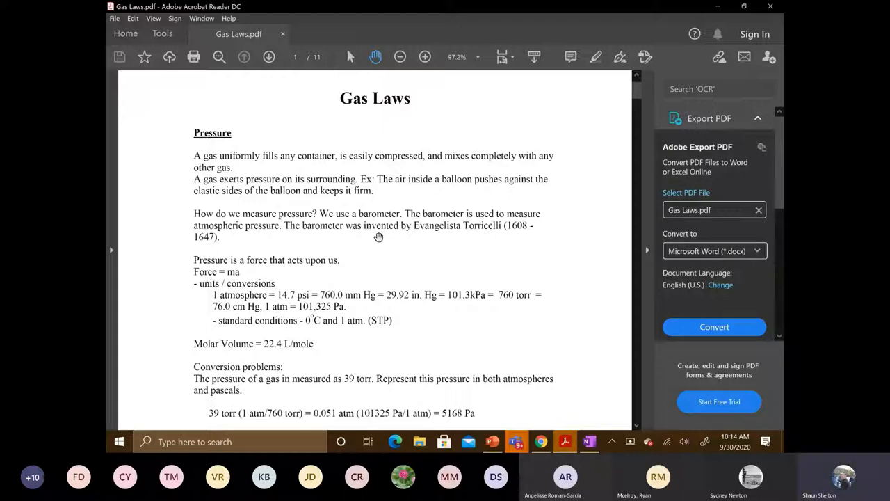
{"action": "mouse_move", "coordinate": [356, 275]}
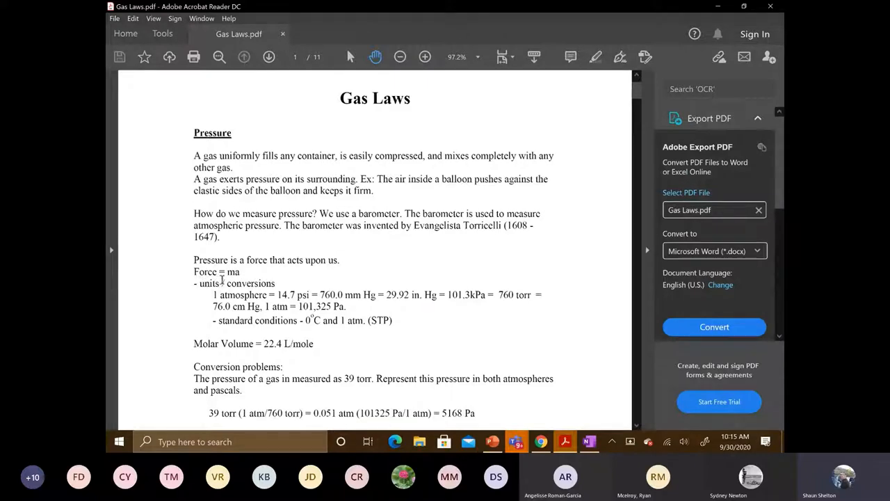
{"action": "mouse_move", "coordinate": [208, 275]}
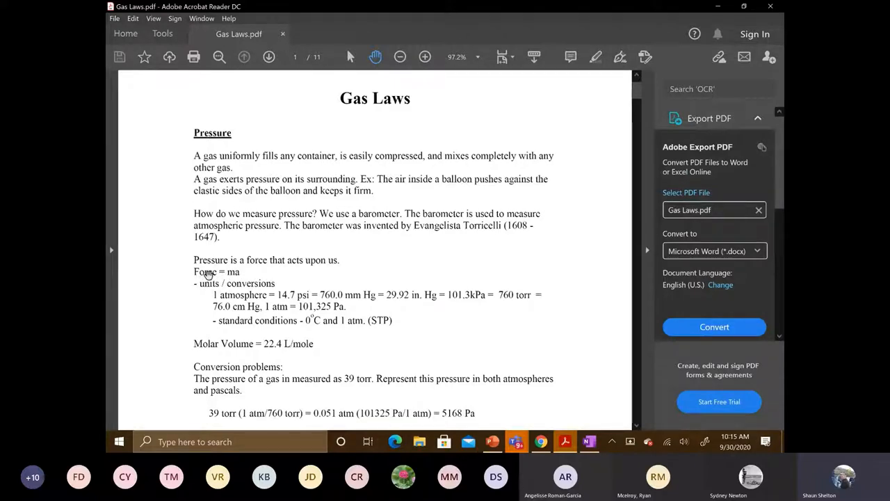
{"action": "mouse_move", "coordinate": [243, 271]}
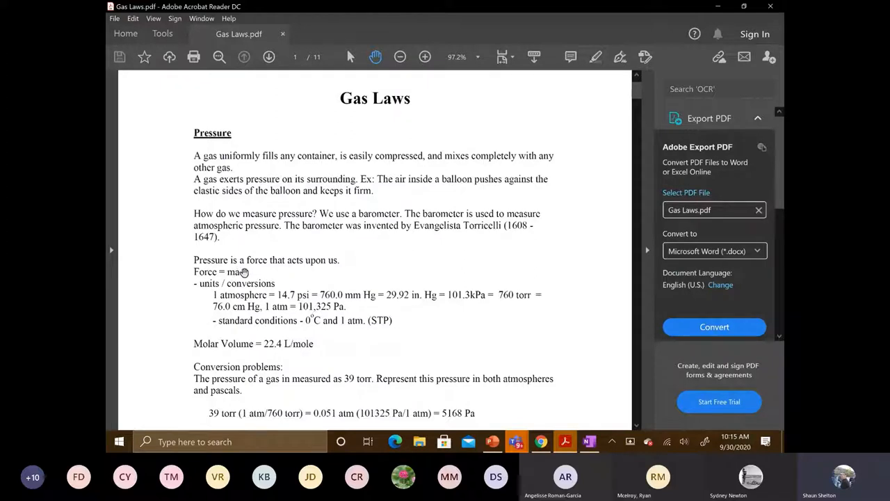
{"action": "mouse_move", "coordinate": [240, 279]}
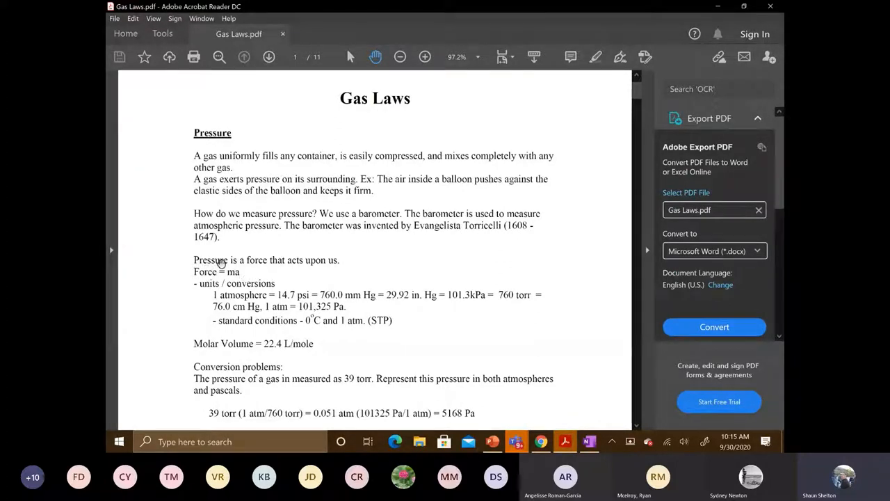
{"action": "mouse_move", "coordinate": [184, 281]}
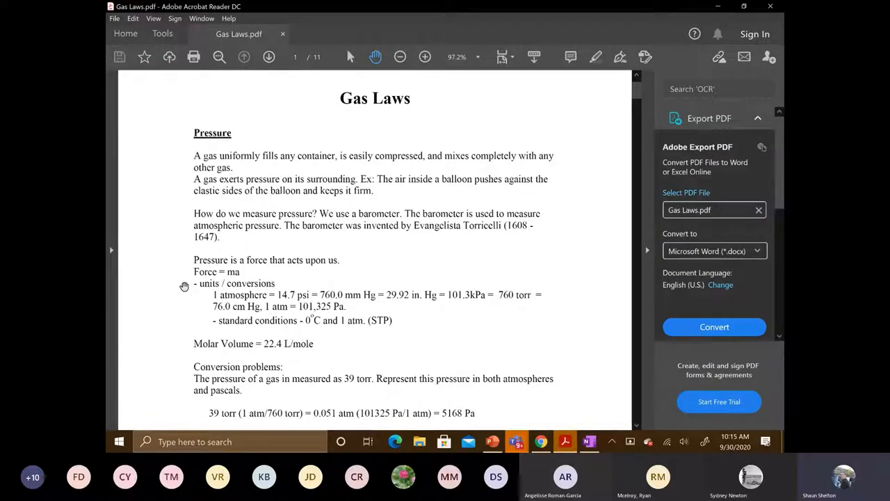
{"action": "mouse_move", "coordinate": [200, 304]}
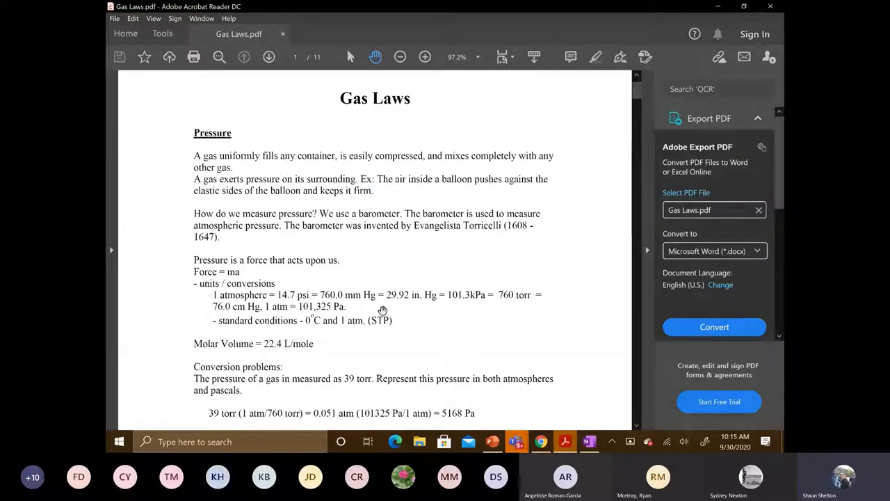
{"action": "mouse_move", "coordinate": [374, 314]}
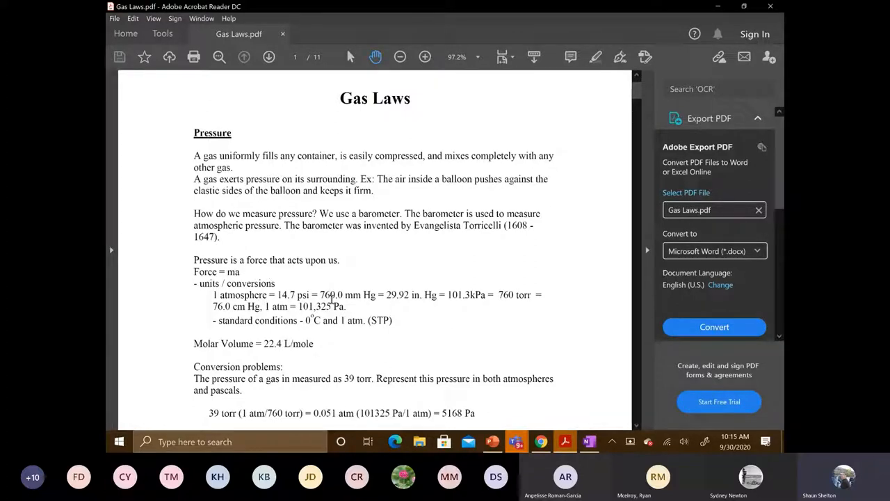
{"action": "mouse_move", "coordinate": [506, 383]}
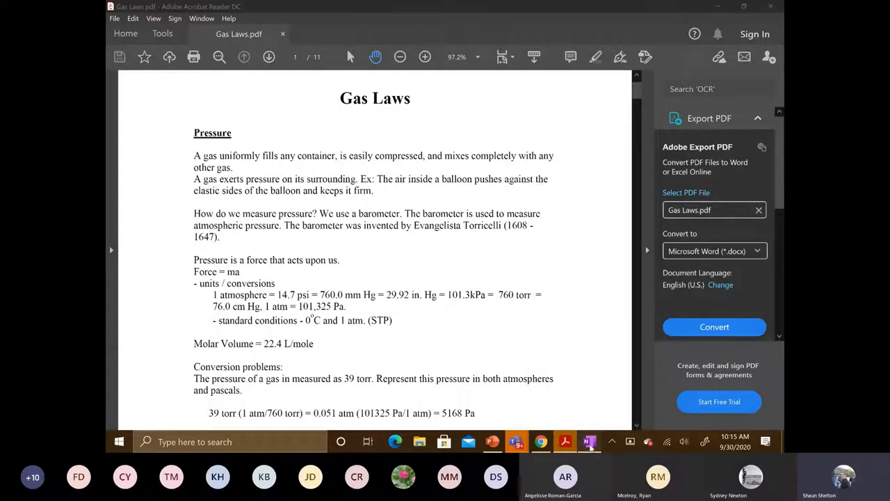
- Back in OneNote, write the problem converting 32 psi to atm
{"action": "left_click", "coordinate": [586, 441]}
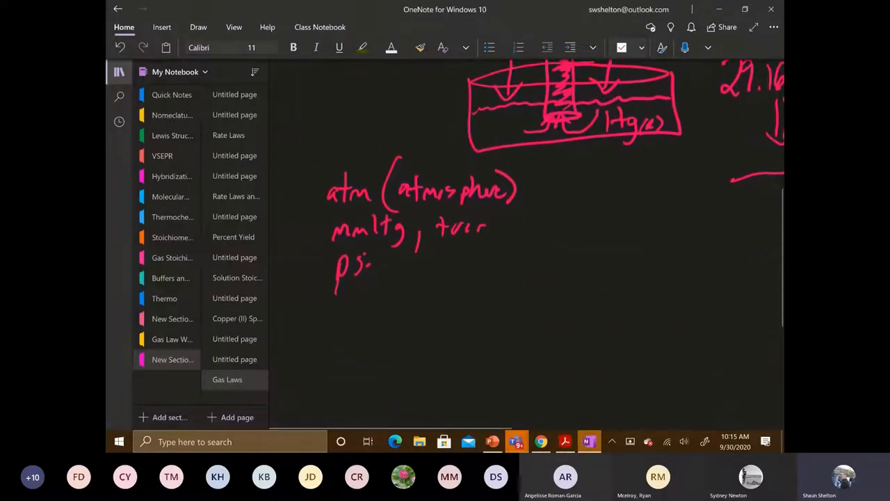
{"action": "scroll", "scroll_direction": "down", "scroll_amount": 3}
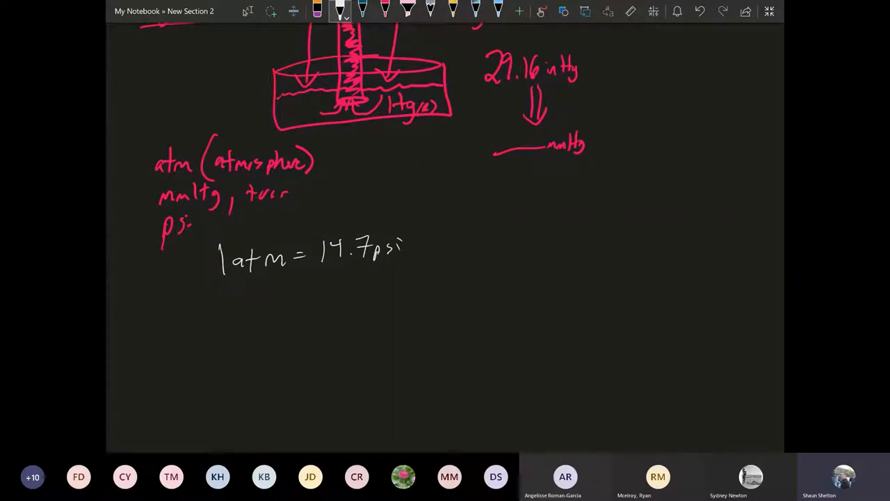
{"action": "left_click_drag", "start_coordinate": [484, 237], "coordinate": [490, 257]}
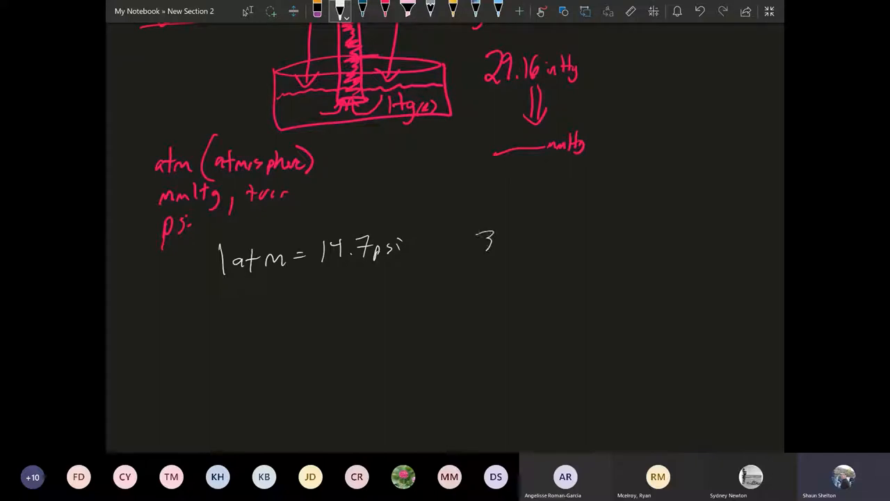
{"action": "type", "text": "32psi"}
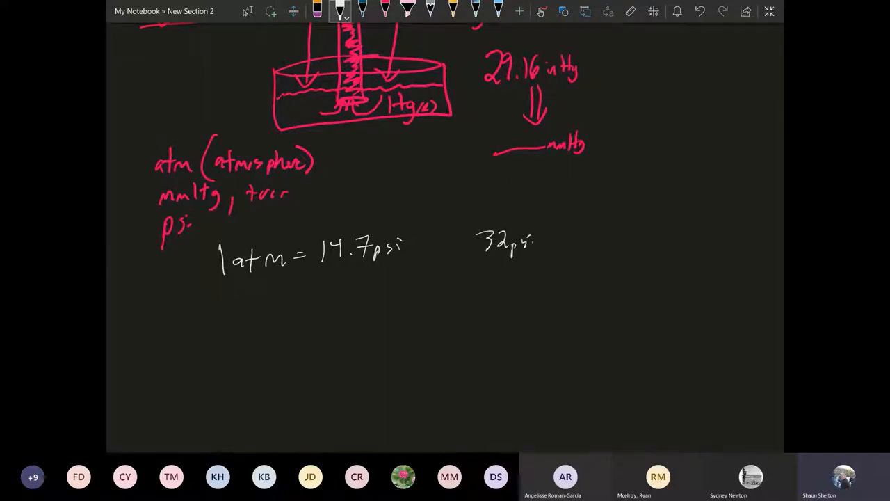
{"action": "left_click_drag", "start_coordinate": [542, 242], "coordinate": [573, 242]}
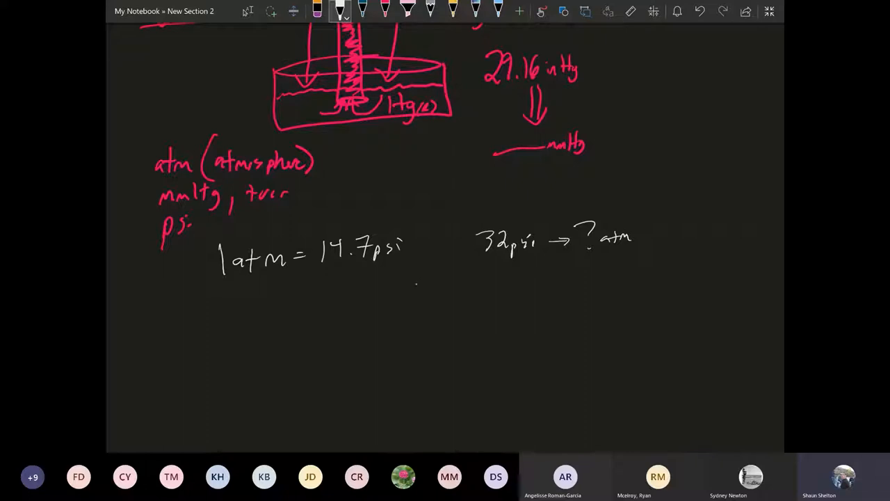
- Set up 32 psi × 1 atm / 14.7 psi and box the 2.2 atm answer
{"action": "left_click_drag", "start_coordinate": [425, 285], "coordinate": [476, 299]}
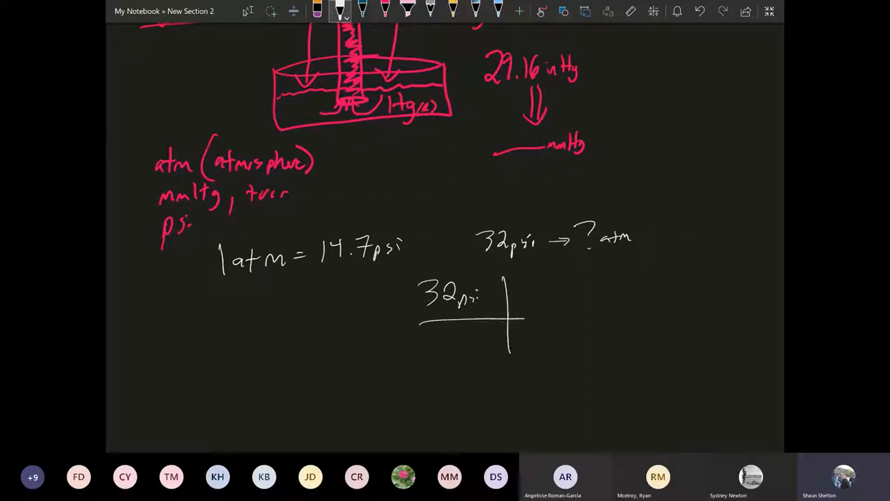
{"action": "left_click_drag", "start_coordinate": [524, 320], "coordinate": [626, 320]}
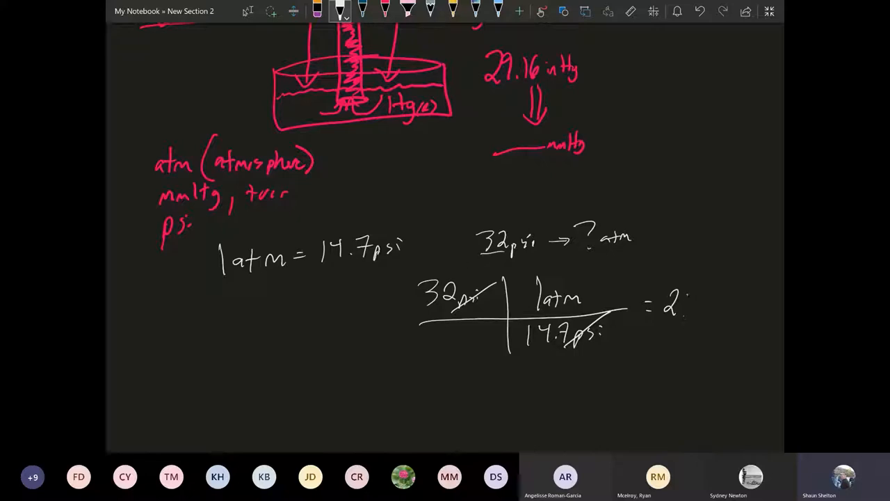
{"action": "left_click_drag", "start_coordinate": [677, 306], "coordinate": [709, 313]}
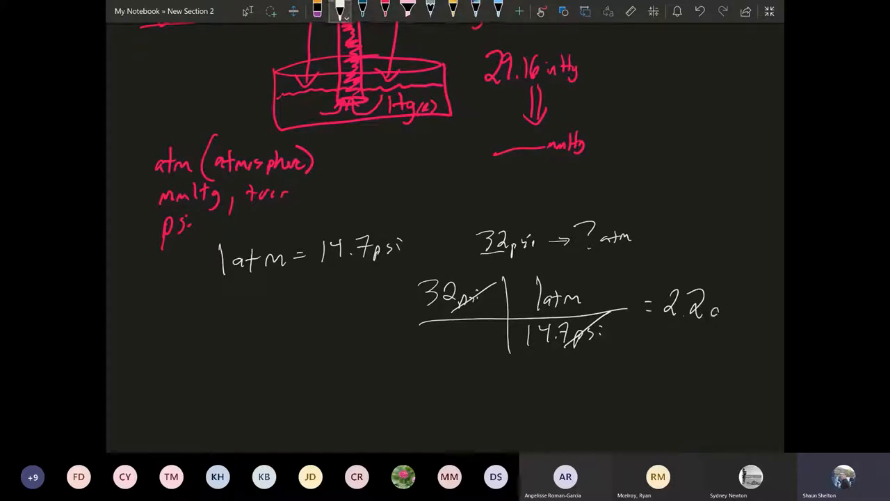
{"action": "type", "text": "atm"}
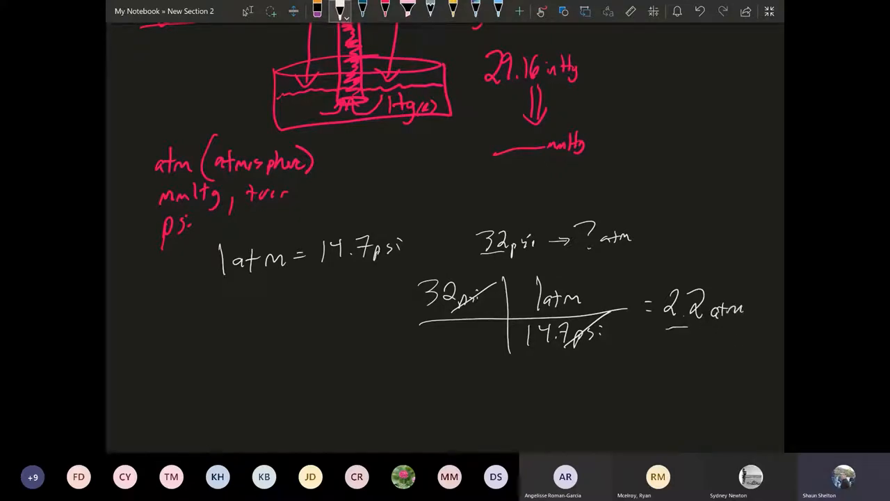
{"action": "left_click_drag", "start_coordinate": [657, 279], "coordinate": [754, 327]}
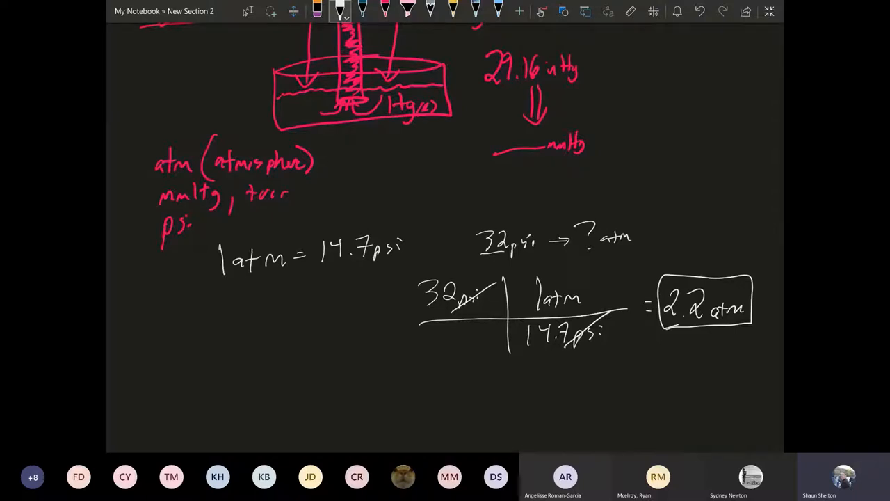
- Convert 80 psi with 1 atm / 14.7 psi and box the ≈5.4 atm result
{"action": "scroll", "scroll_direction": "down", "scroll_amount": 3}
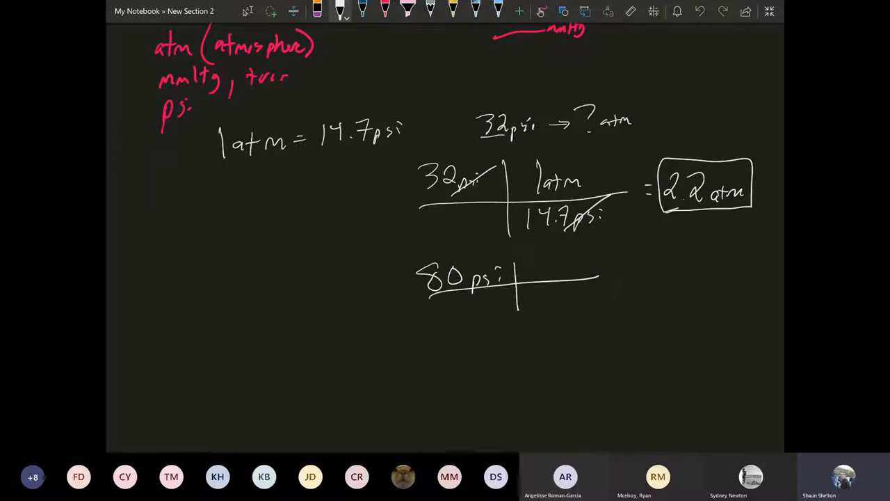
{"action": "type", "text": "14."}
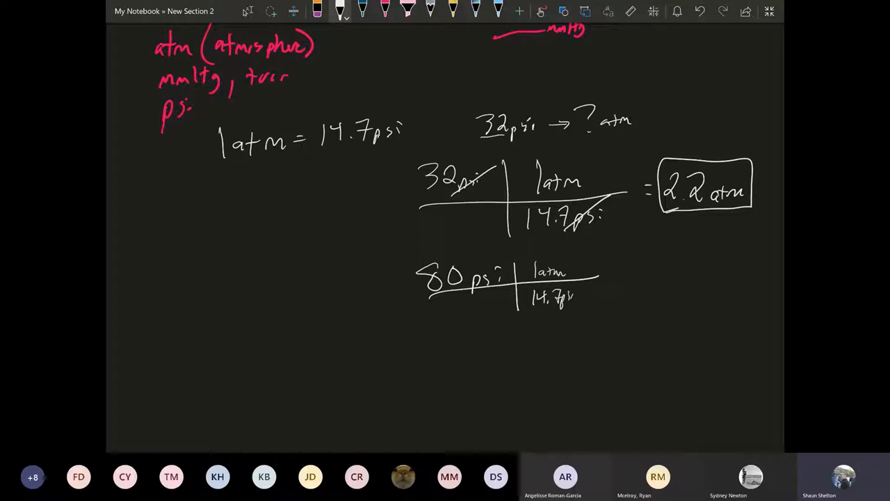
{"action": "left_click", "coordinate": [624, 275]}
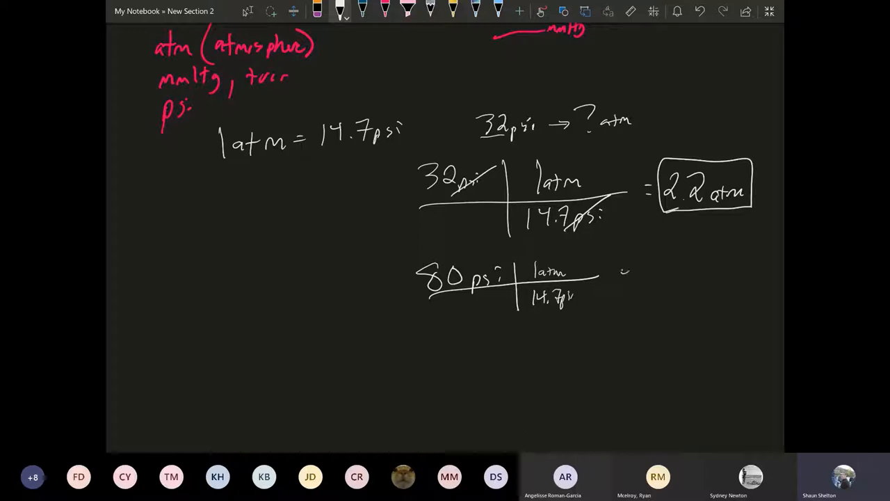
{"action": "left_click_drag", "start_coordinate": [618, 270], "coordinate": [684, 270]}
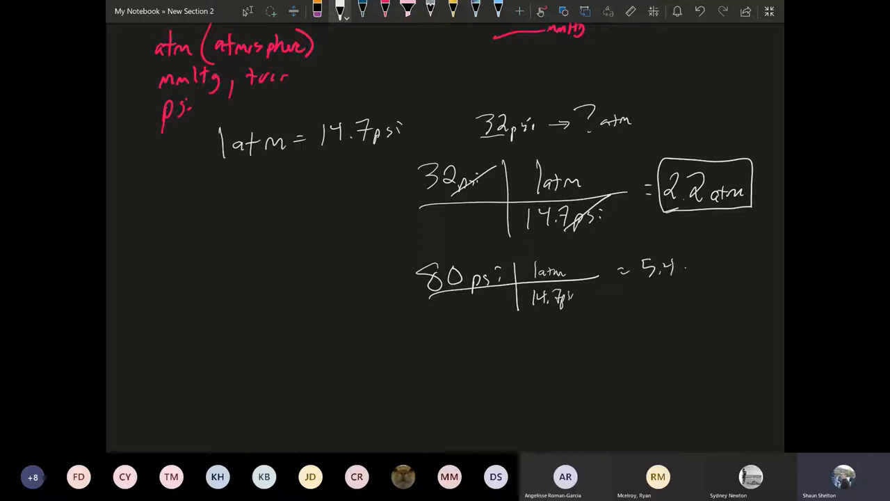
{"action": "type", "text": "atm"}
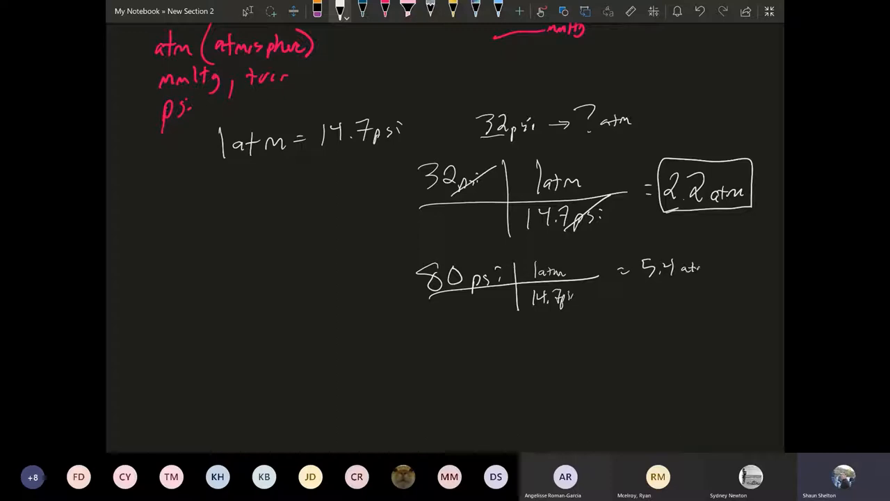
{"action": "left_click_drag", "start_coordinate": [643, 254], "coordinate": [716, 282]}
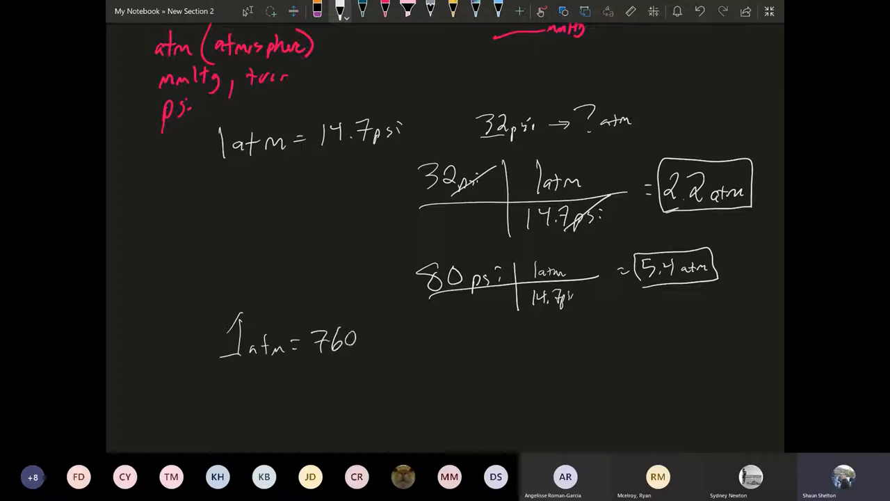
- Handwrite 1 atm = 760 mmHg, 1 atm = 760 torr and 1 torr = 1 mmHg
{"action": "type", "text": "mmH"}
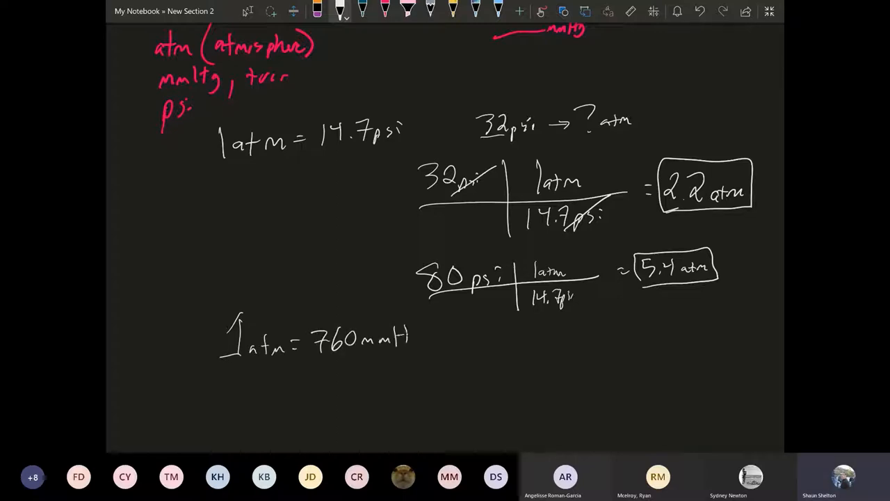
{"action": "left_click_drag", "start_coordinate": [237, 376], "coordinate": [236, 399]}
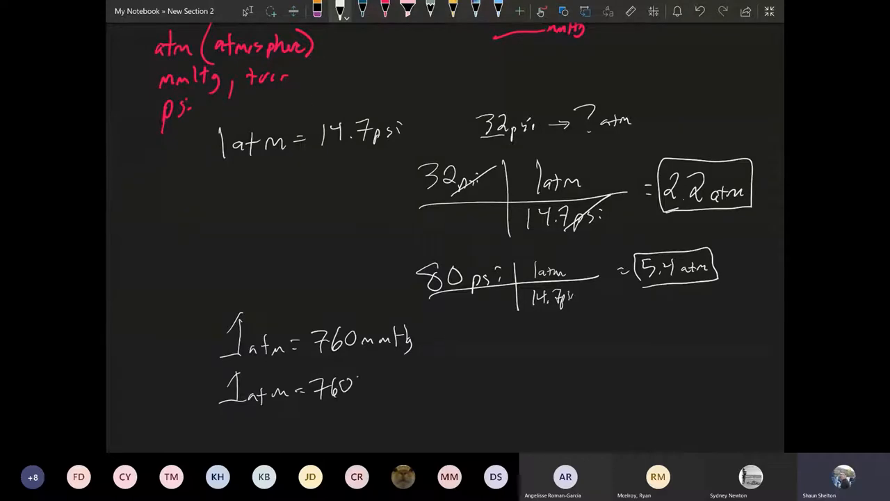
{"action": "type", "text": "torr"}
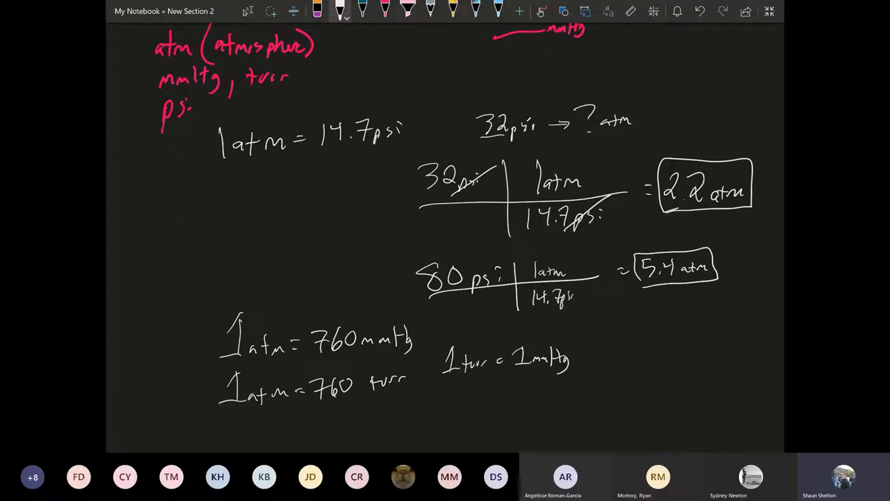
- Ink 2.2 atm × 760 mmHg/atm = 1,672 mmHg below the equivalences
{"action": "scroll", "scroll_direction": "down", "scroll_amount": 3}
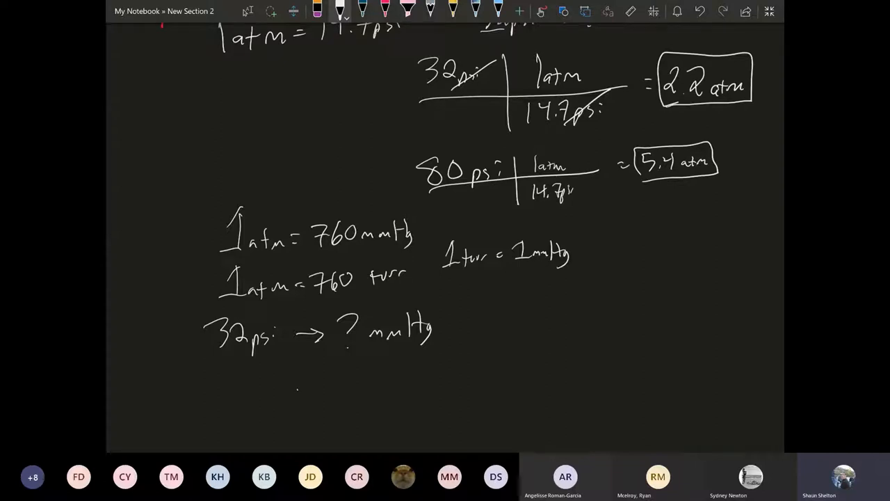
{"action": "left_click_drag", "start_coordinate": [299, 379], "coordinate": [358, 396]}
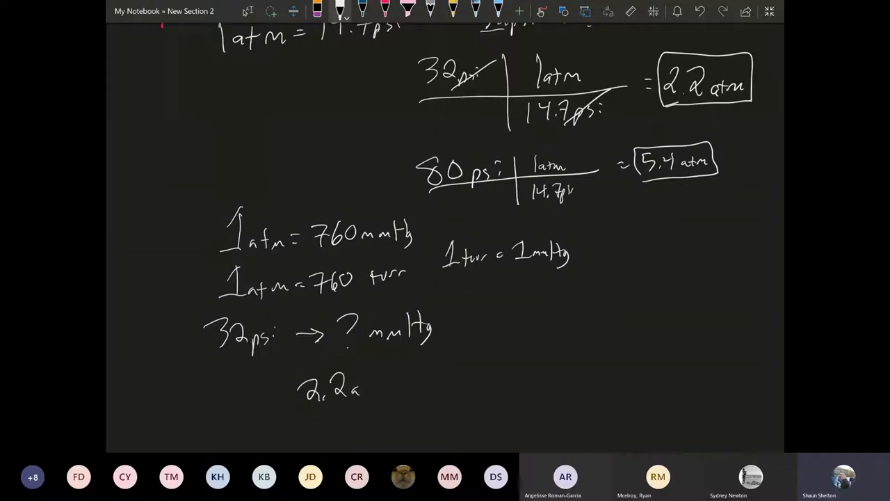
{"action": "type", "text": "atm | 760mmHg"}
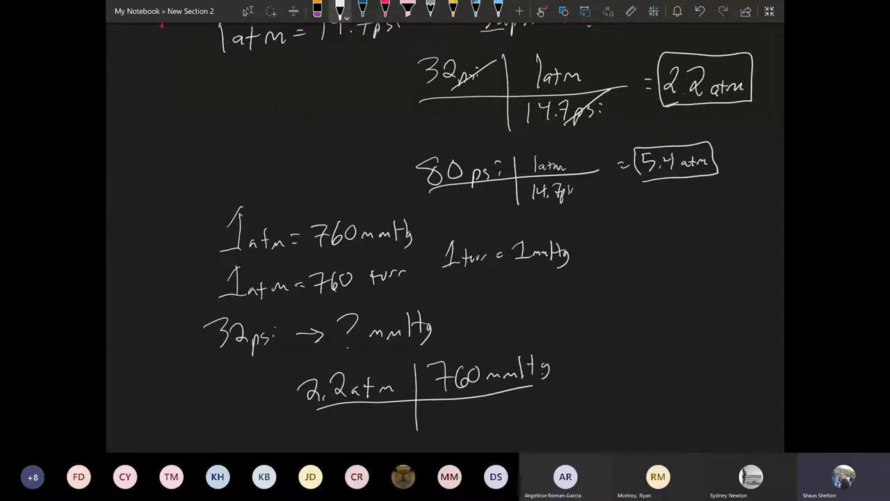
{"action": "type", "text": "atm"}
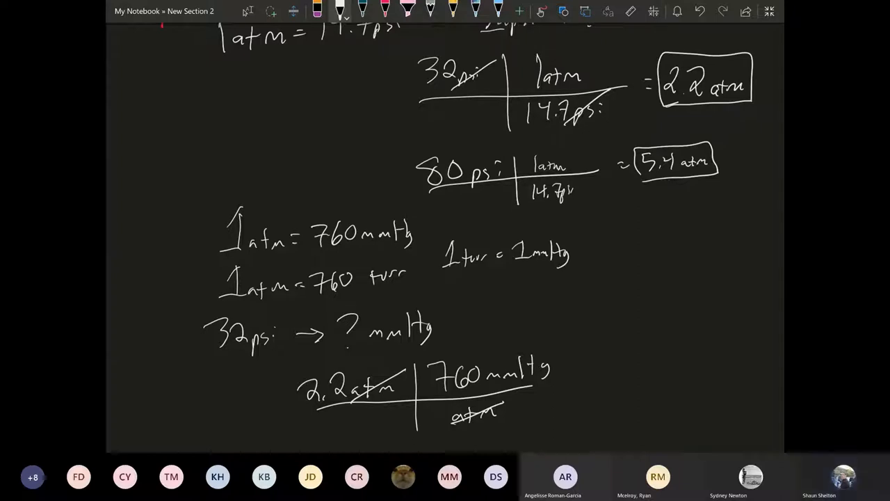
{"action": "type", "text": "= 1,672"}
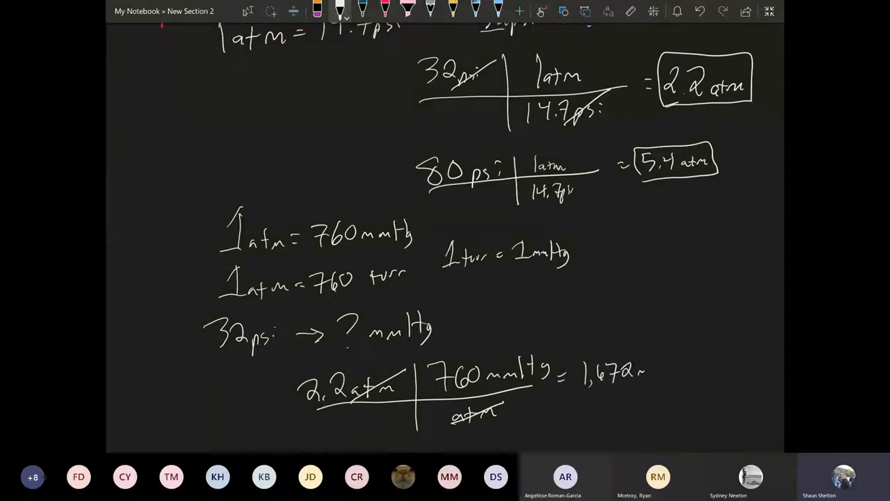
{"action": "type", "text": "mmHg"}
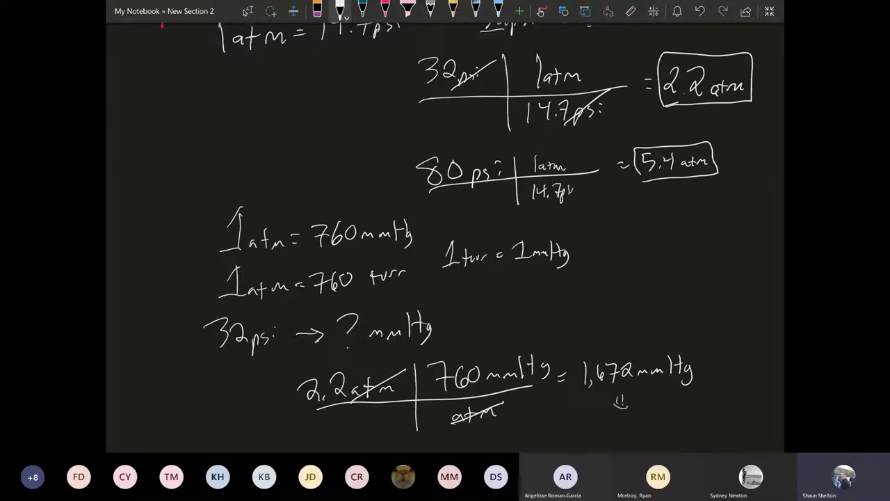
- Write the rounded 1700 mmHg, box it, and add = 1700 torr
{"action": "type", "text": "1700 mmH"}
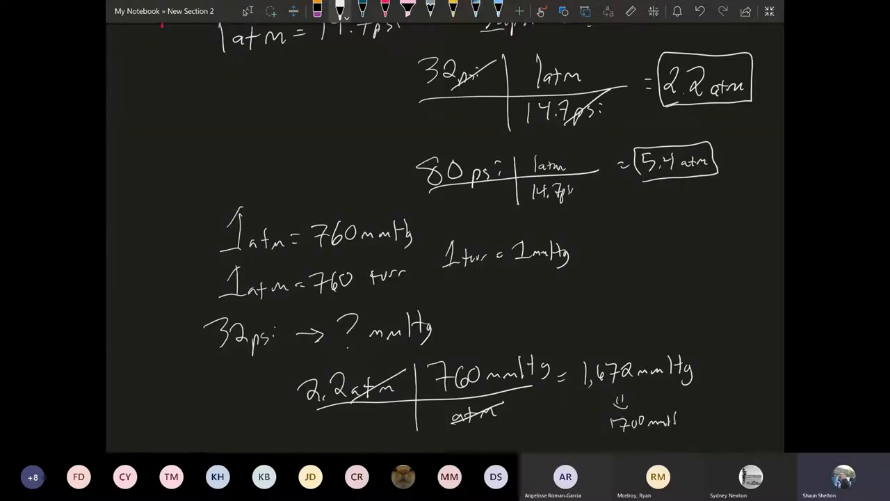
{"action": "left_click_drag", "start_coordinate": [594, 406], "coordinate": [685, 438]}
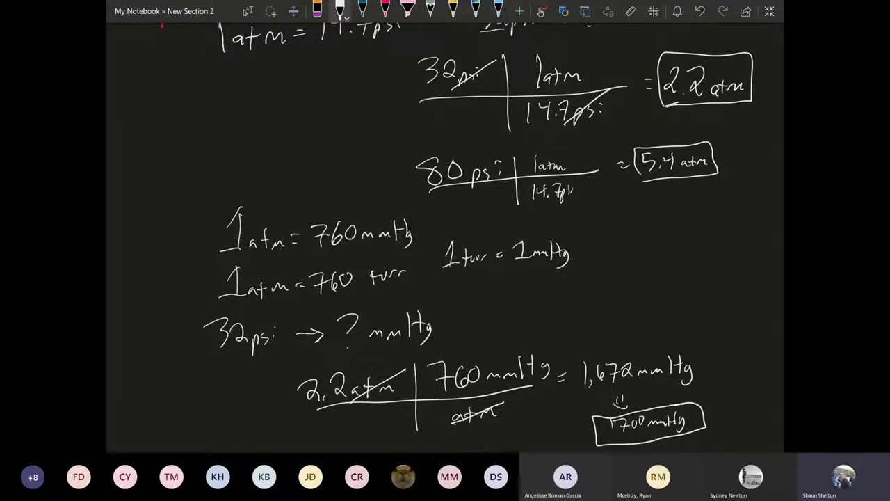
{"action": "left_click", "coordinate": [716, 415]}
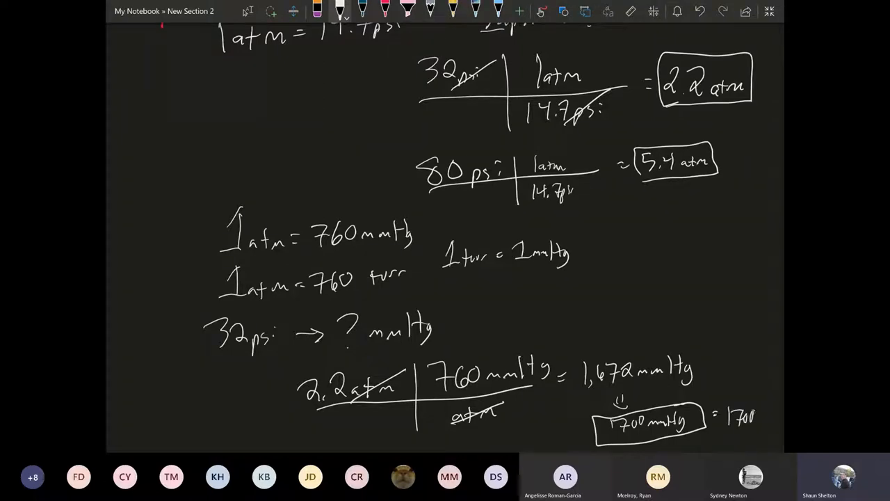
{"action": "type", "text": "torr"}
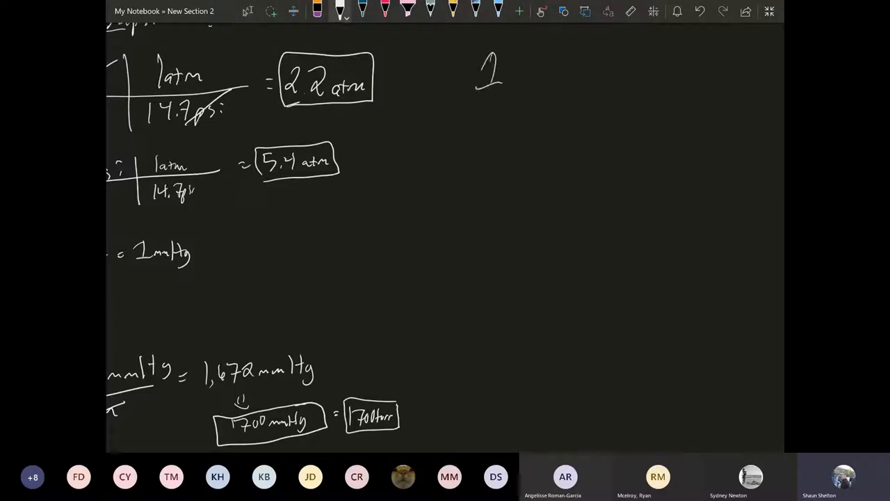
- Handwrite '1 atm = 101.325 kPa' under the 101,325 Pa line
{"action": "type", "text": "atm = 10,325 P"}
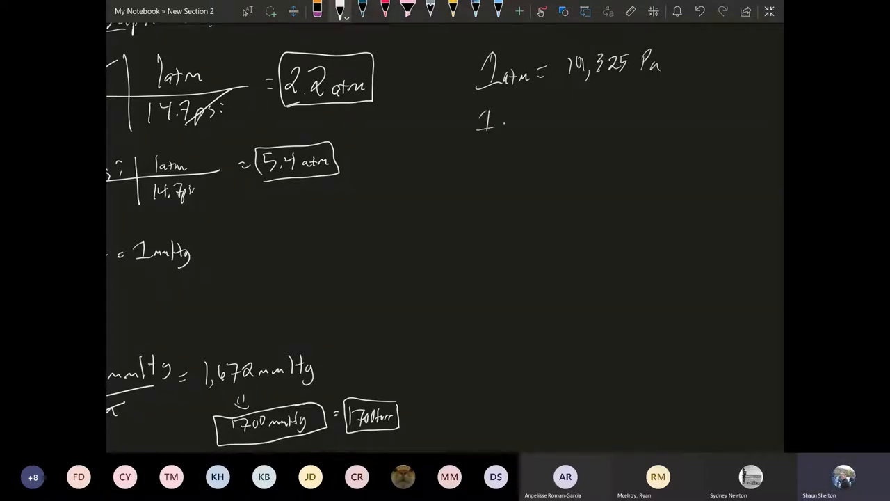
{"action": "type", "text": "atm ="}
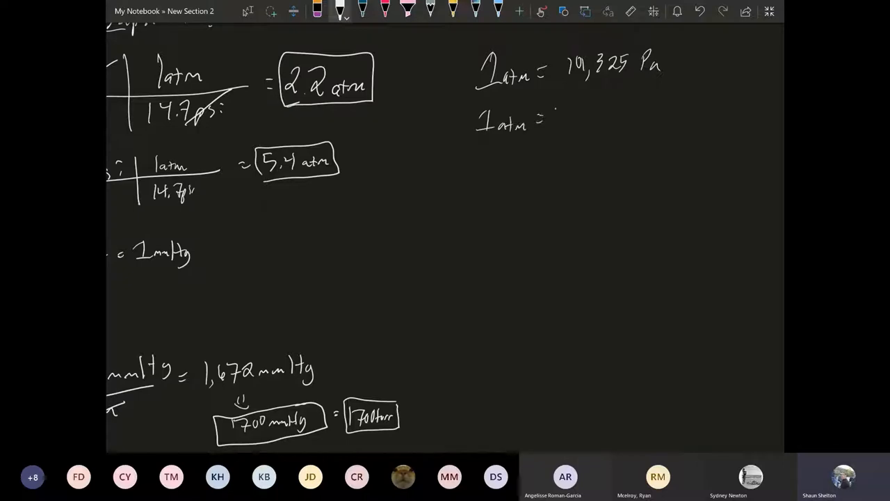
{"action": "type", "text": "101.325"}
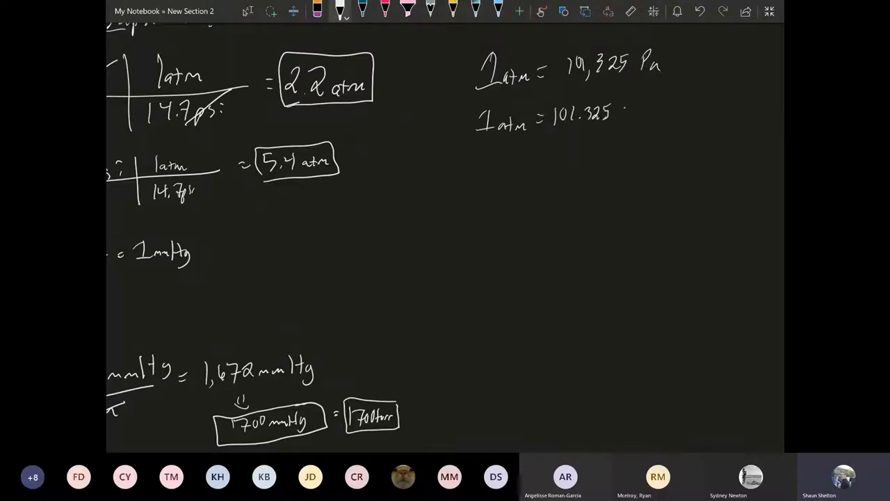
{"action": "type", "text": "kPa"}
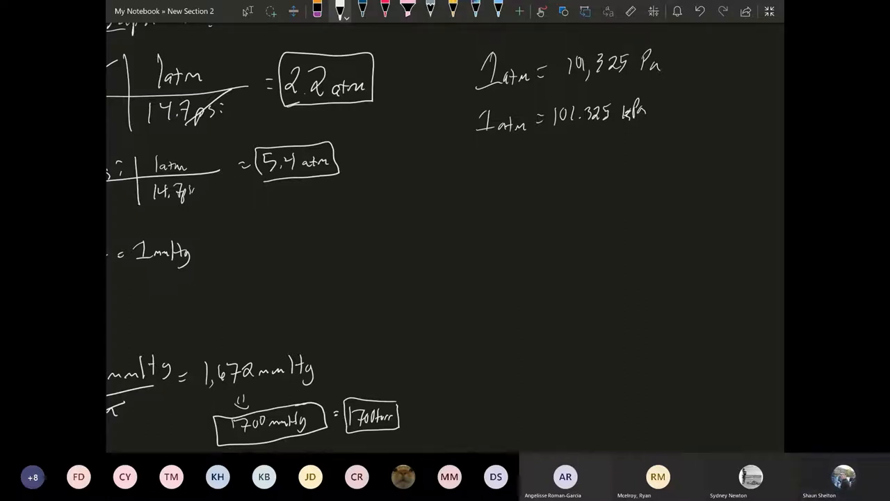
{"action": "left_click_drag", "start_coordinate": [442, 148], "coordinate": [713, 143]}
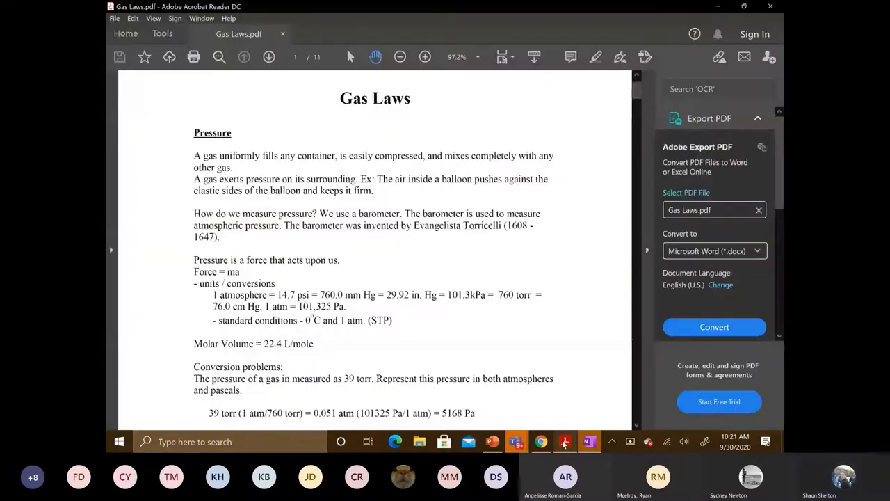
- Scroll the Gas Laws PDF to the 39 torr conversion problem
{"action": "scroll", "scroll_direction": "down", "scroll_amount": 3}
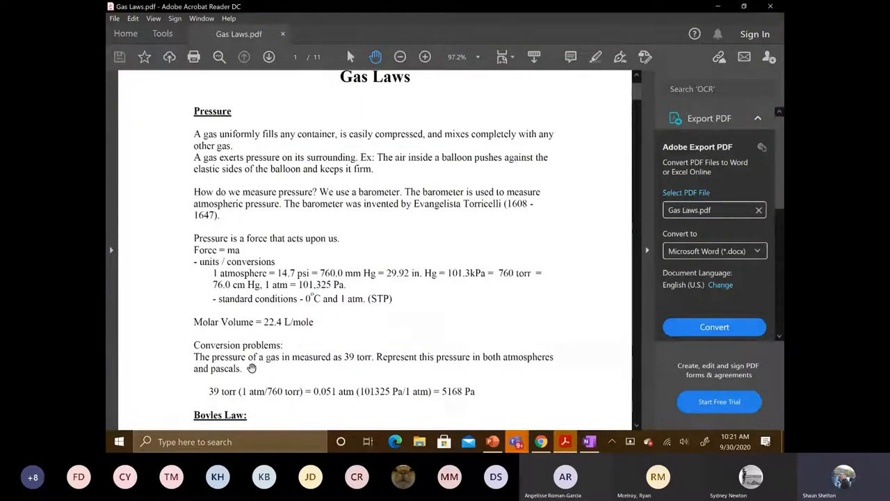
{"action": "mouse_move", "coordinate": [294, 374]}
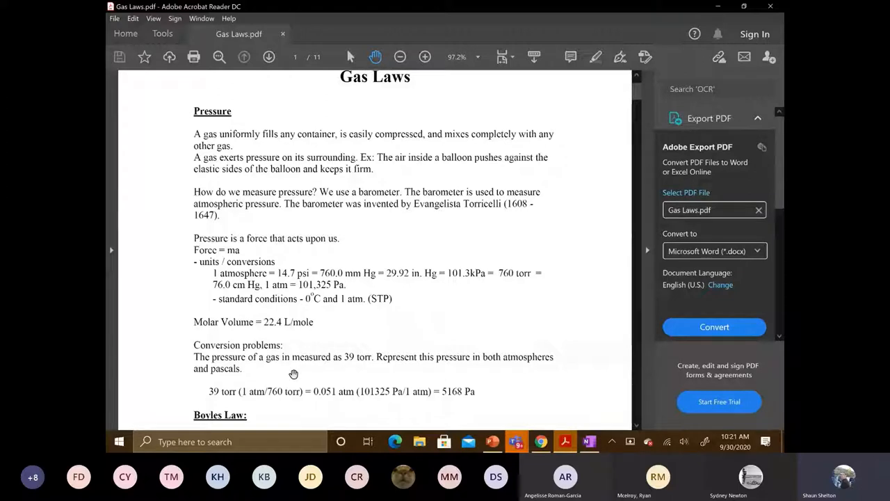
{"action": "mouse_move", "coordinate": [461, 375]}
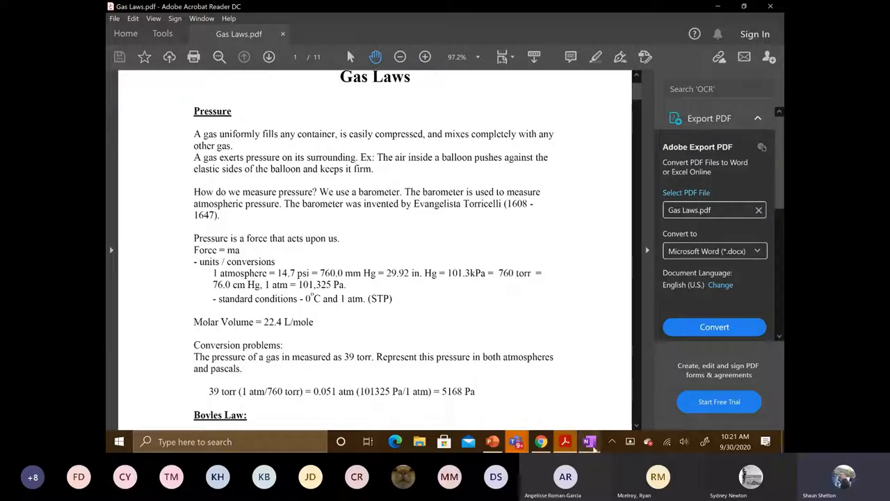
{"action": "mouse_move", "coordinate": [588, 441]}
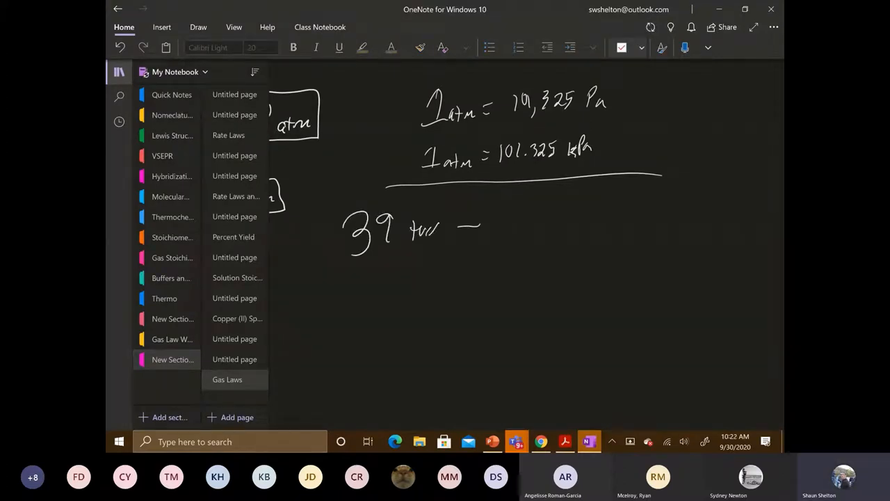
- Ink the plan '39 torr → atm → Pa' and expand the page to full screen
{"action": "left_click_drag", "start_coordinate": [480, 226], "coordinate": [535, 222]}
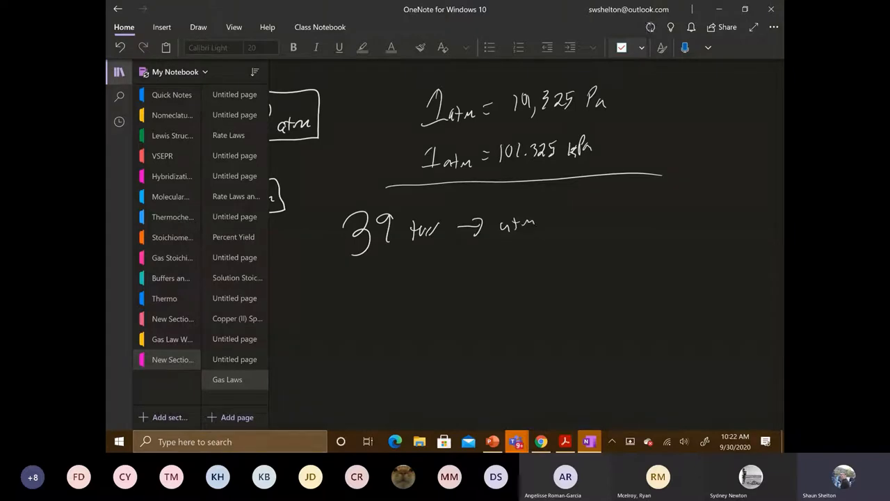
{"action": "left_click_drag", "start_coordinate": [549, 219], "coordinate": [605, 222]}
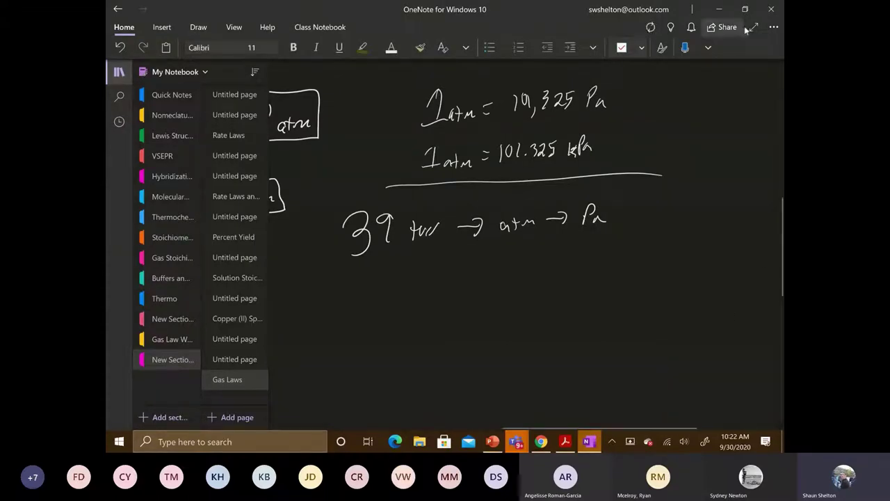
{"action": "left_click", "coordinate": [758, 28]}
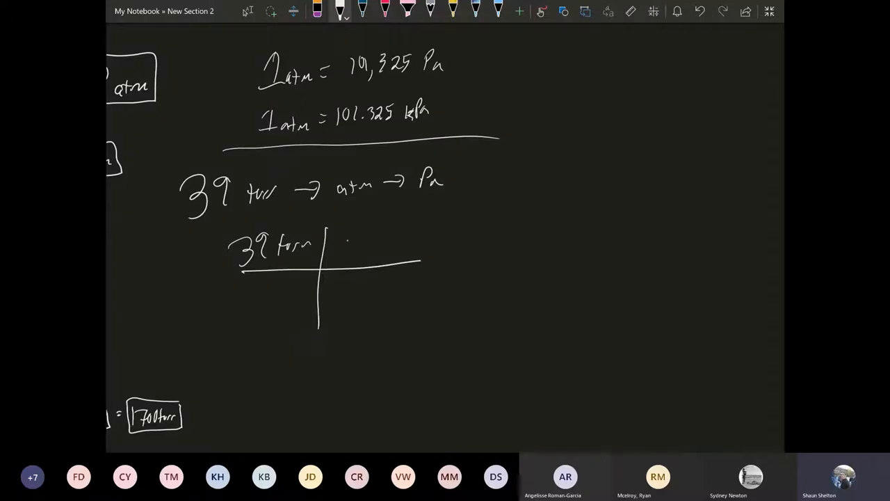
- Write 39 torr × 1 atm/760 torr = 0.051 atm × 101,325 Pa/atm = 5,168 Pa ≈ 5200
{"action": "type", "text": "1atm"}
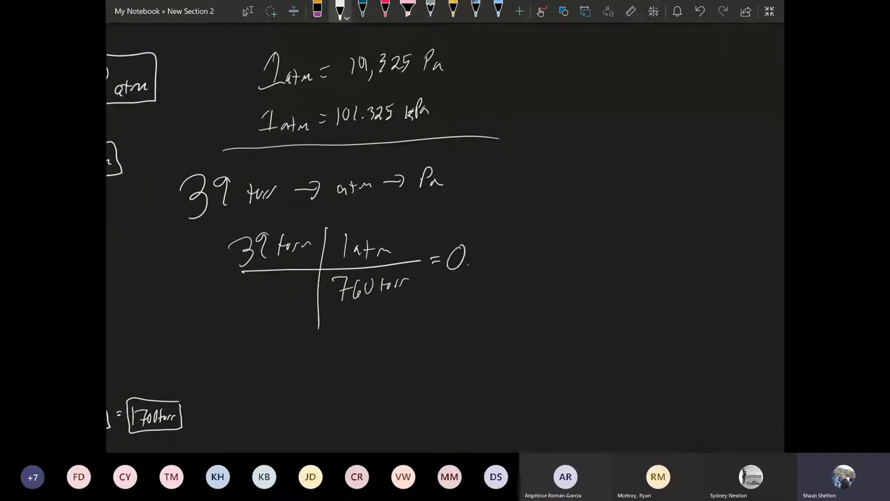
{"action": "left_click_drag", "start_coordinate": [472, 253], "coordinate": [511, 254]}
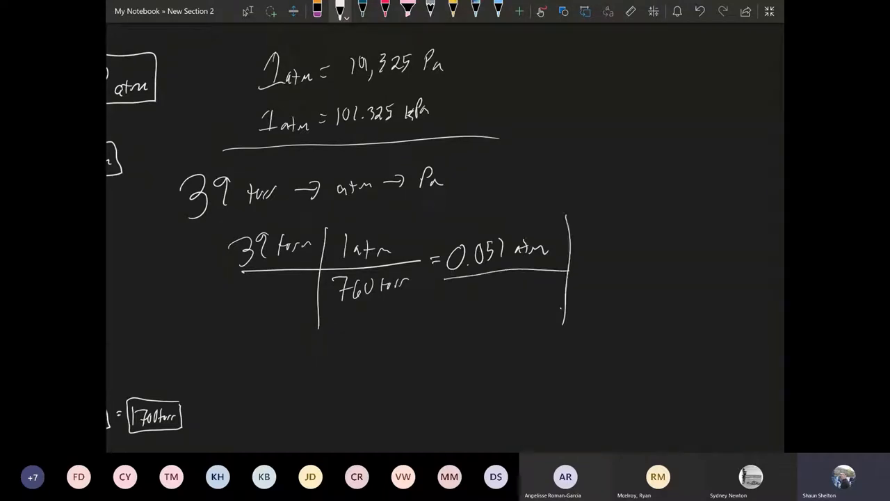
{"action": "left_click_drag", "start_coordinate": [570, 264], "coordinate": [671, 264]}
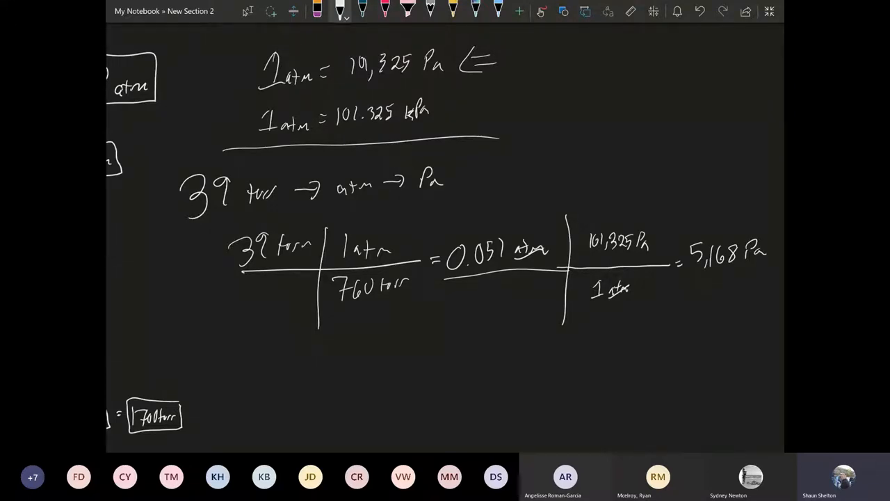
{"action": "left_click_drag", "start_coordinate": [723, 271], "coordinate": [710, 313]}
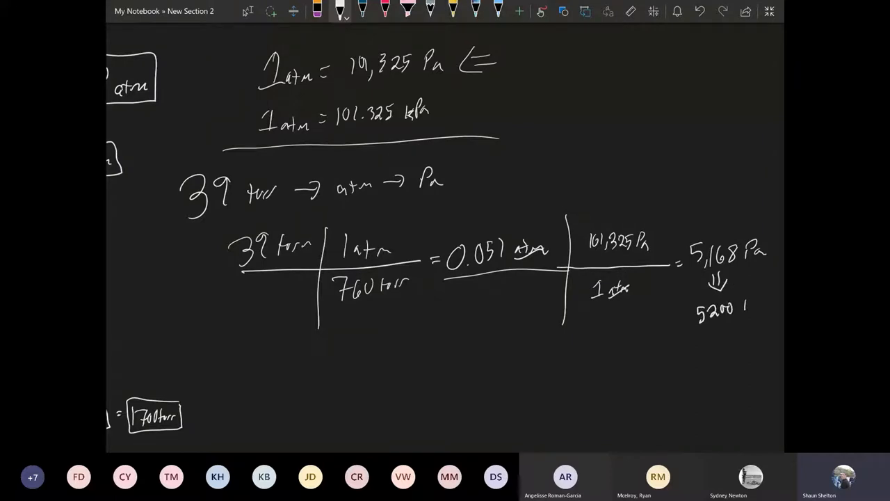
{"action": "left_click_drag", "start_coordinate": [695, 306], "coordinate": [765, 333]}
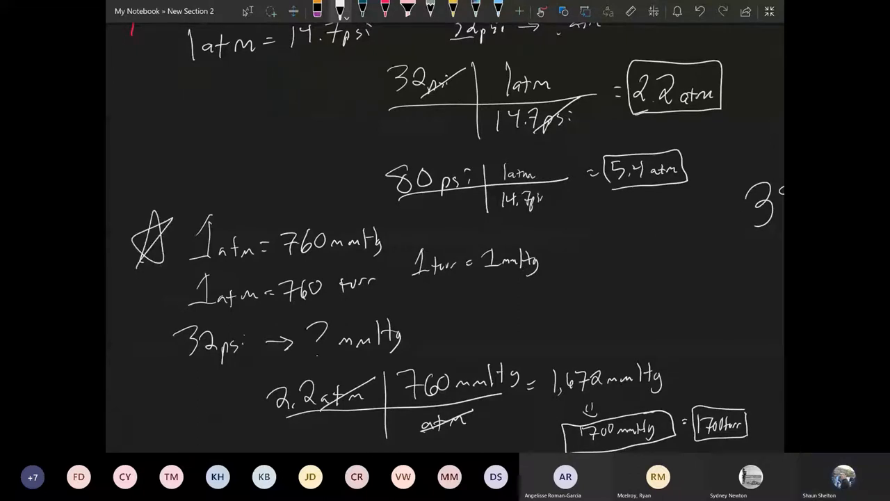
- Draw stars beside 1 atm = 760 mmHg and 1 atm = 760 torr
{"action": "left_click_drag", "start_coordinate": [136, 271], "coordinate": [167, 306]}
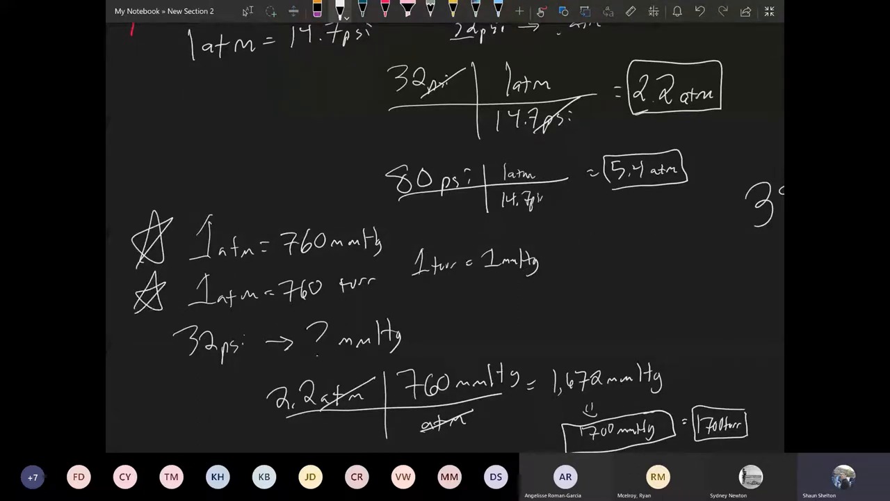
{"action": "left_click_drag", "start_coordinate": [111, 250], "coordinate": [529, 230]}
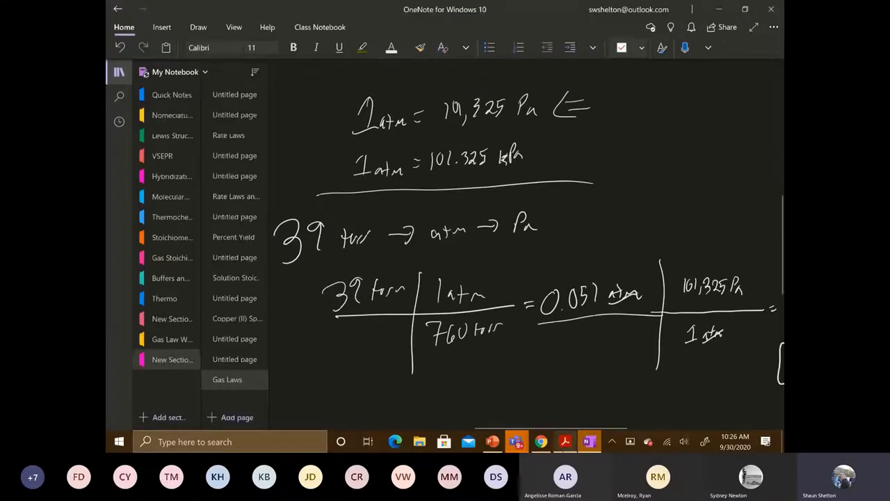
- Switch to the Gas Laws PDF in Acrobat Reader
{"action": "left_click", "coordinate": [563, 442]}
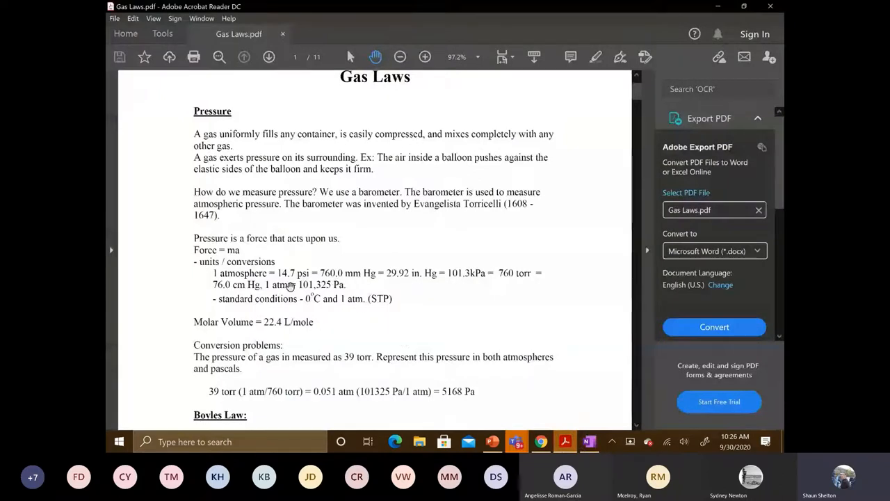
{"action": "mouse_move", "coordinate": [248, 298]}
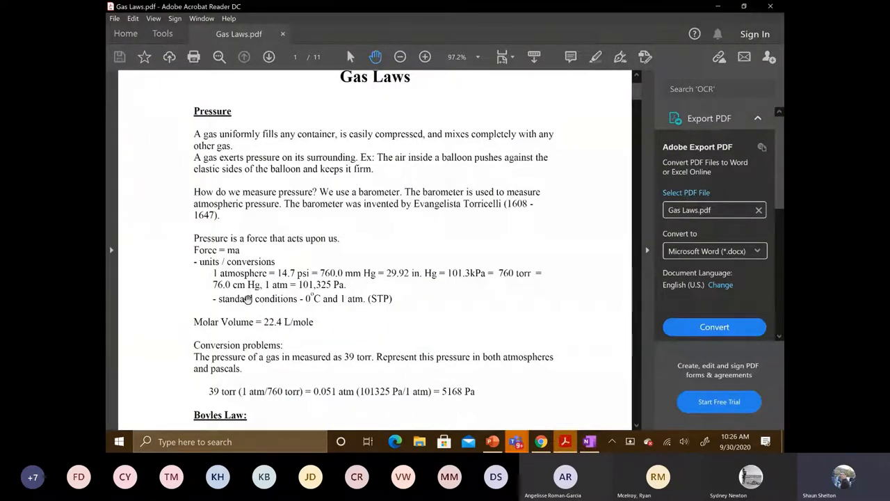
{"action": "mouse_move", "coordinate": [306, 326]}
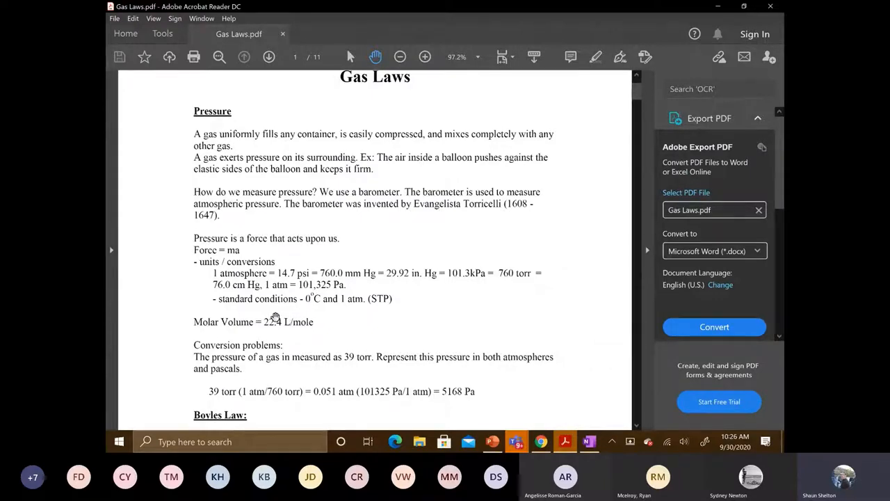
{"action": "mouse_move", "coordinate": [248, 303]}
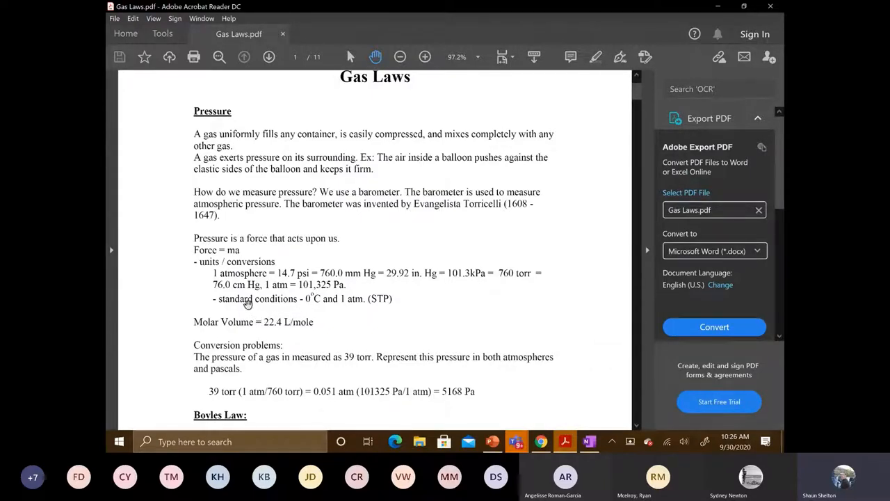
{"action": "mouse_move", "coordinate": [313, 309]}
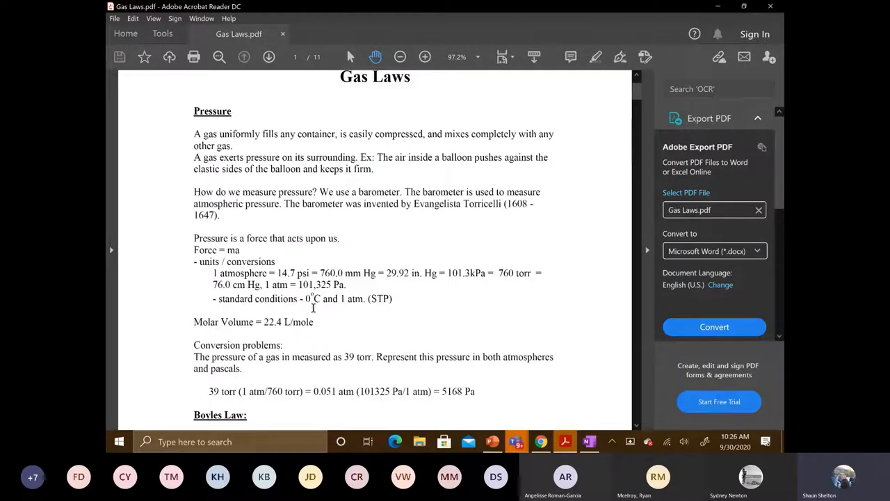
{"action": "mouse_move", "coordinate": [384, 307]}
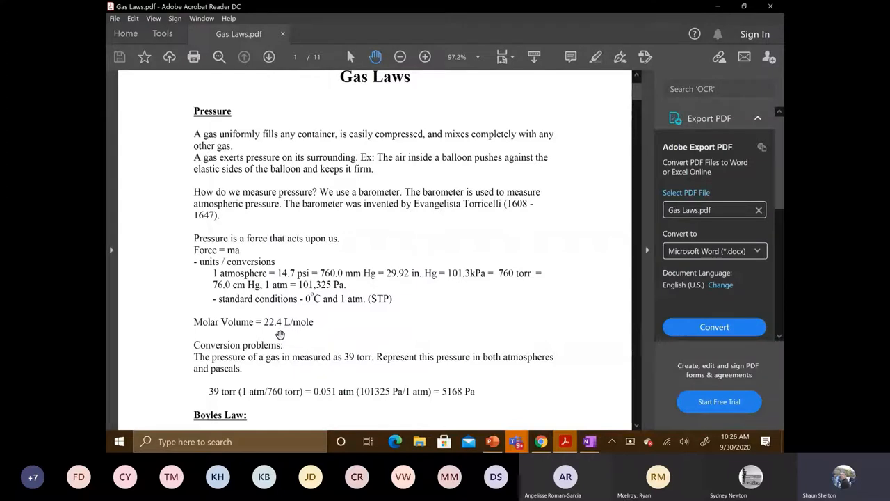
{"action": "mouse_move", "coordinate": [310, 330]}
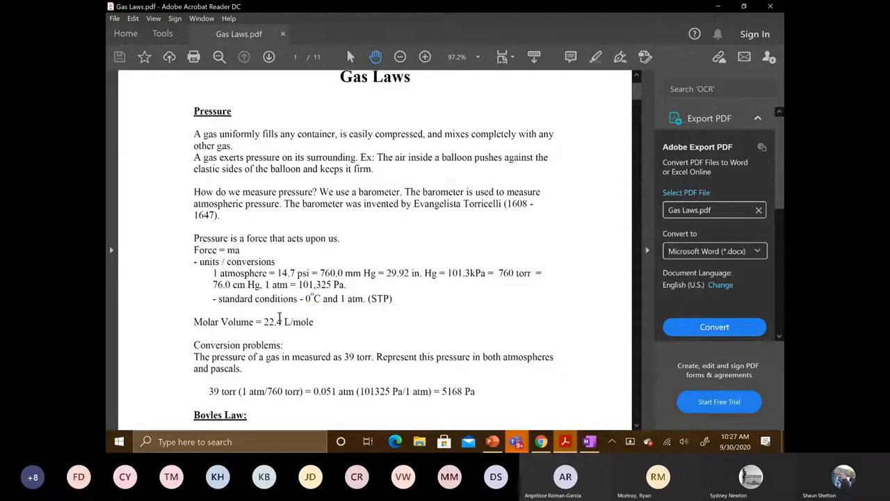
{"action": "mouse_move", "coordinate": [633, 102]}
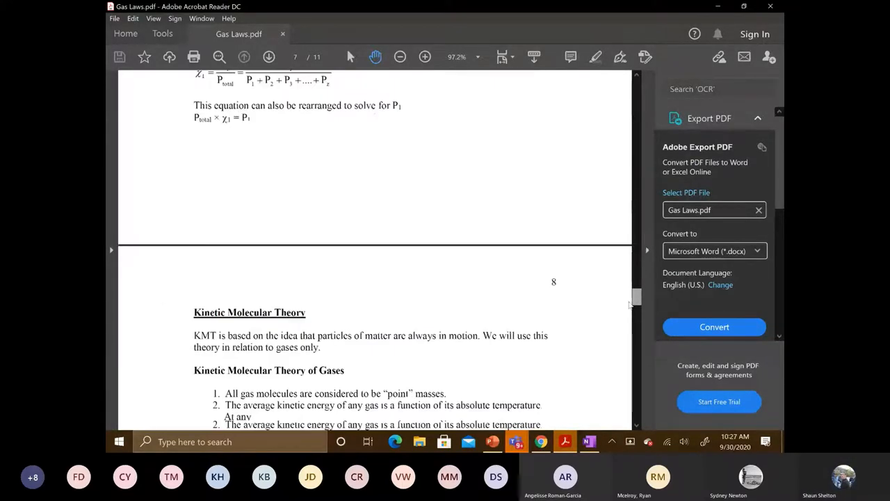
- Scroll down to show all five Kinetic Molecular Theory postulates on page 8
{"action": "scroll", "scroll_direction": "down", "scroll_amount": 3}
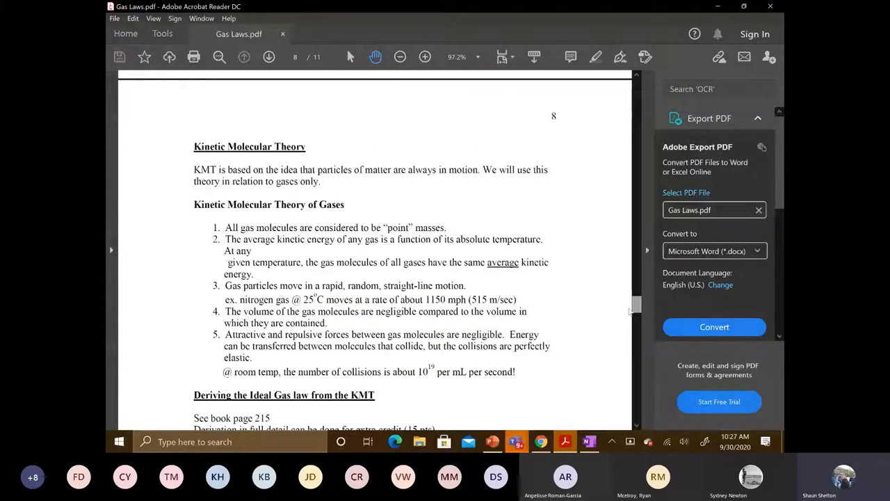
{"action": "scroll", "scroll_direction": "down", "scroll_amount": 3}
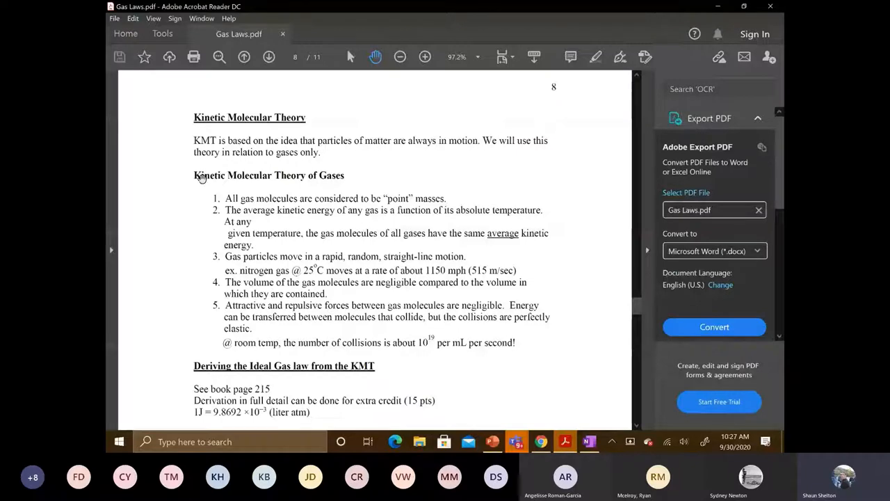
{"action": "mouse_move", "coordinate": [180, 290]}
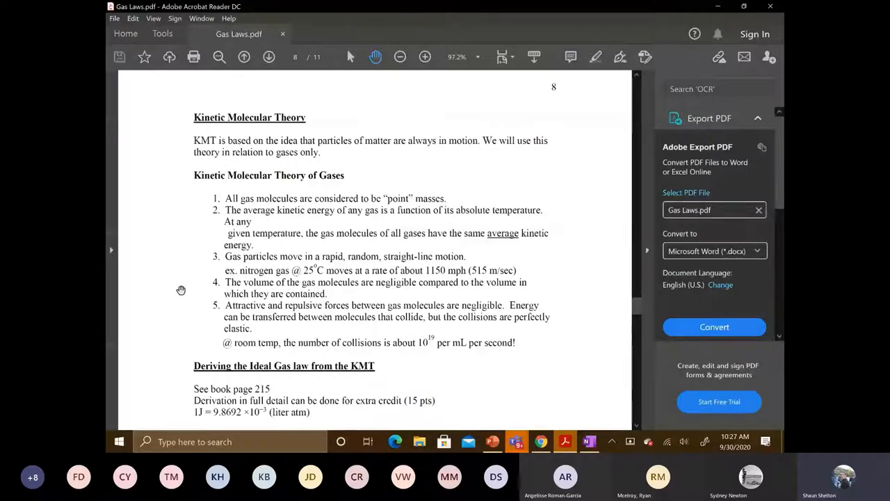
{"action": "mouse_move", "coordinate": [152, 280]}
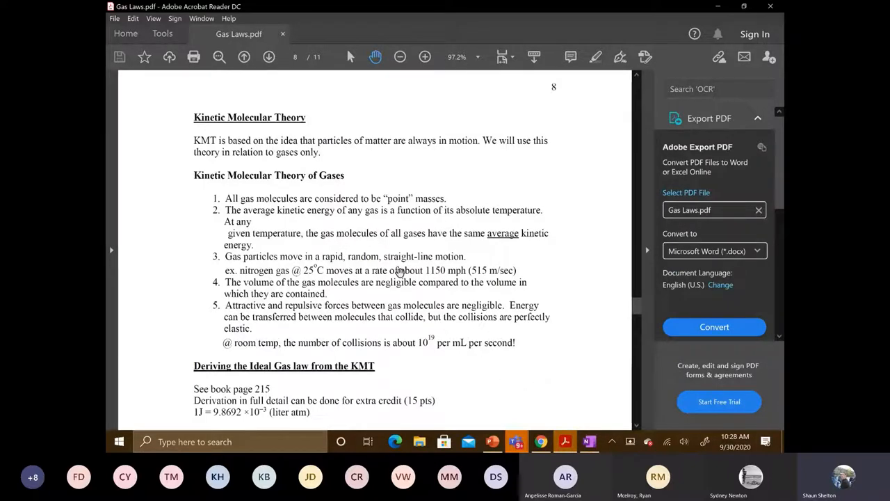
{"action": "mouse_move", "coordinate": [287, 223]}
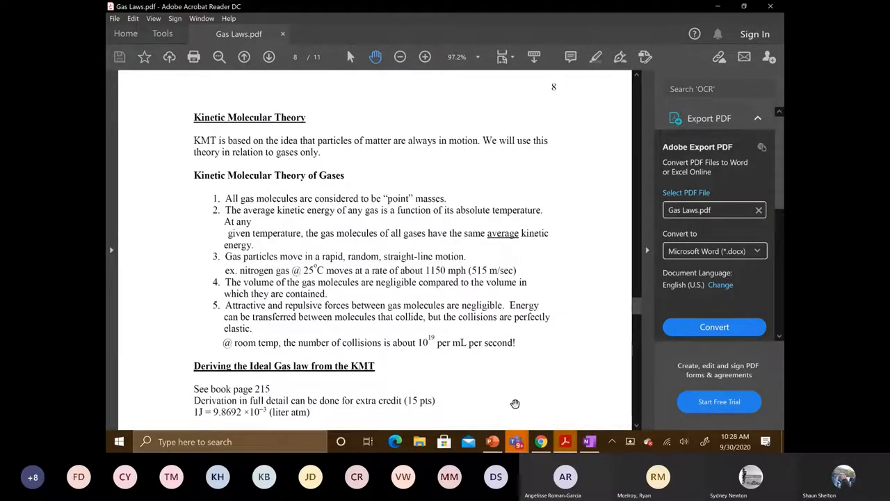
{"action": "mouse_move", "coordinate": [539, 422]}
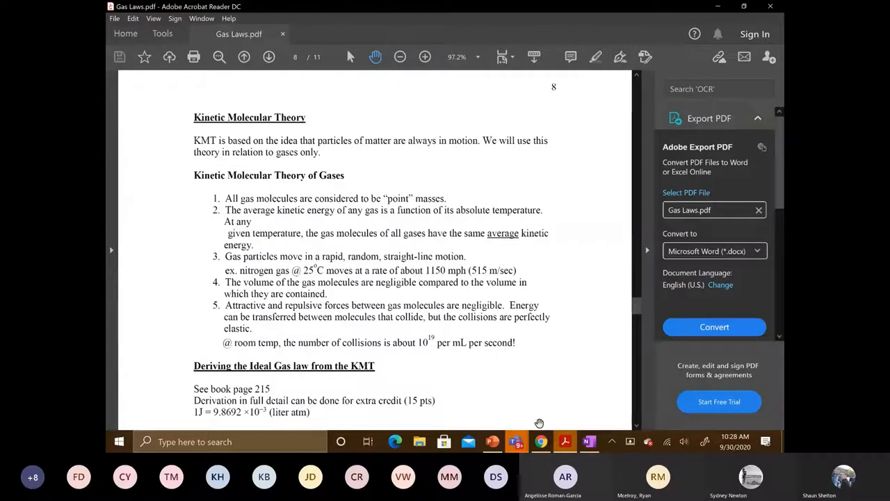
- Bring up Chrome and switch to the Falstad Gas Molecules Simulation tab
{"action": "left_click", "coordinate": [540, 440]}
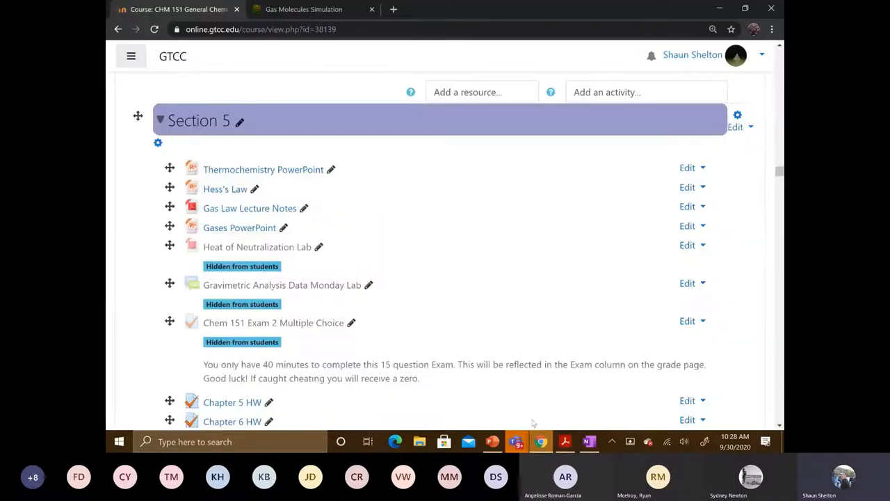
{"action": "left_click", "coordinate": [304, 9]}
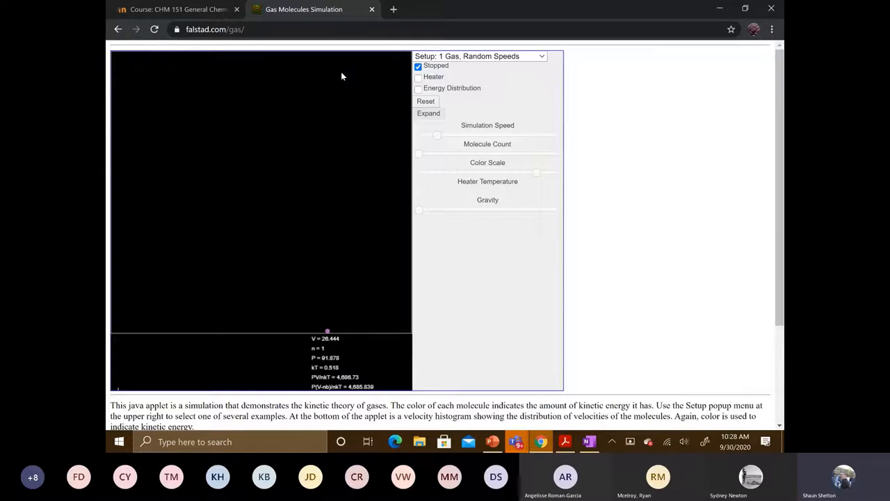
{"action": "mouse_move", "coordinate": [318, 290]}
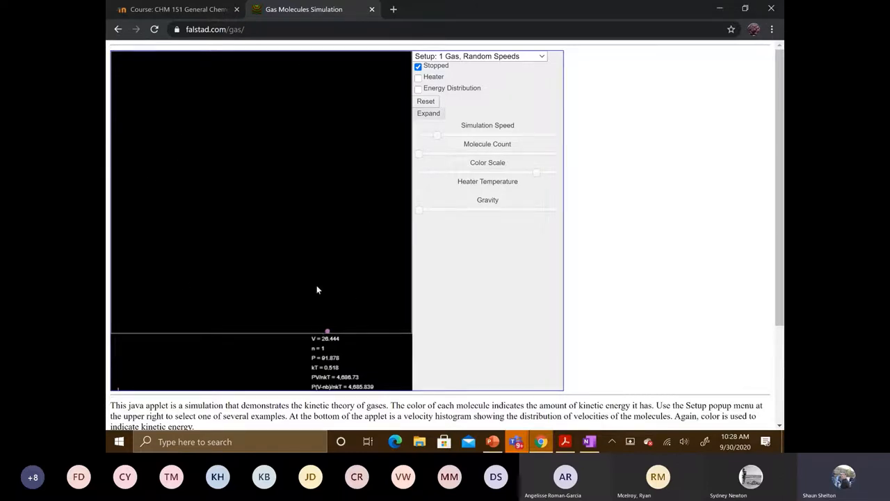
{"action": "mouse_move", "coordinate": [482, 300]}
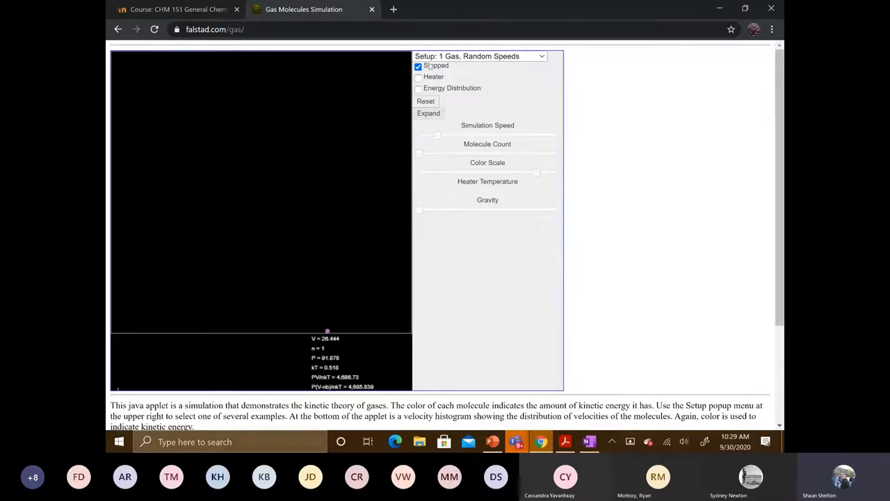
- Untick Stopped so the single molecule moves, with simulation speed at maximum
{"action": "left_click", "coordinate": [417, 65]}
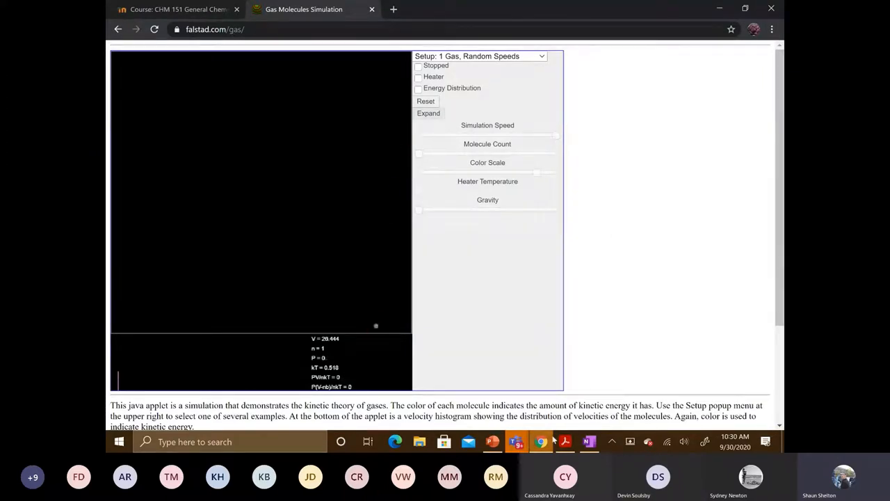
{"action": "left_click", "coordinate": [566, 440]}
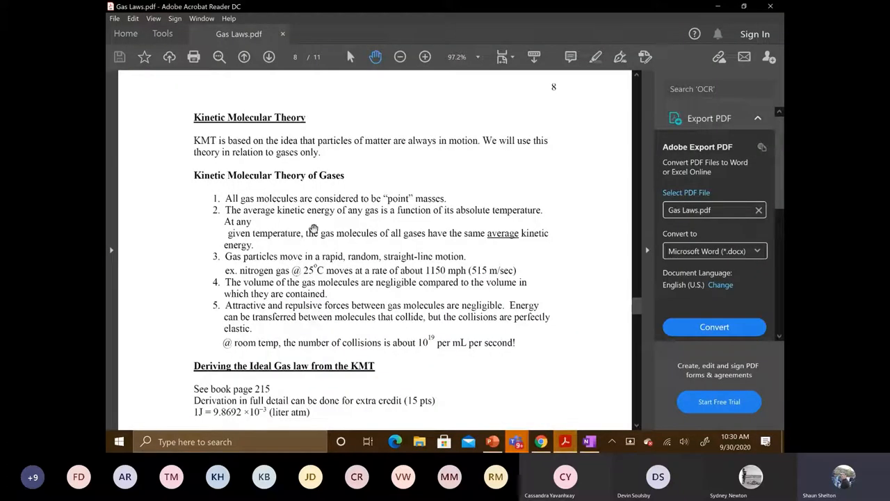
{"action": "mouse_move", "coordinate": [259, 220]}
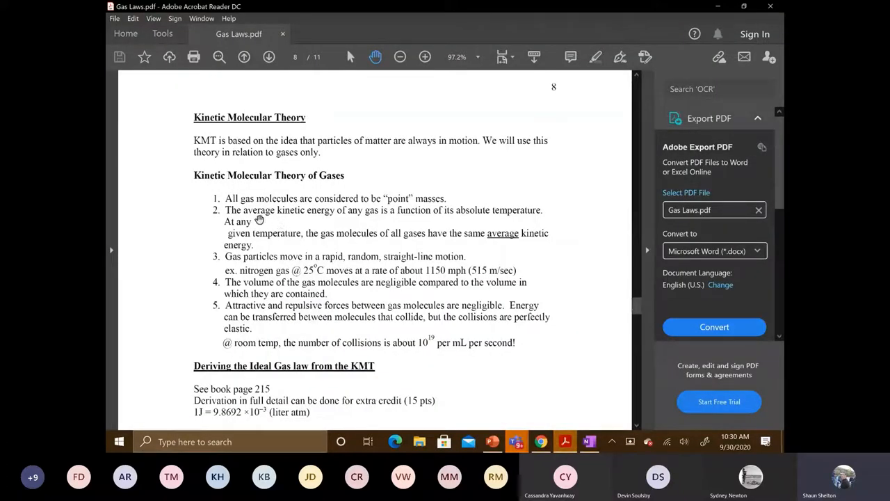
{"action": "mouse_move", "coordinate": [255, 256]}
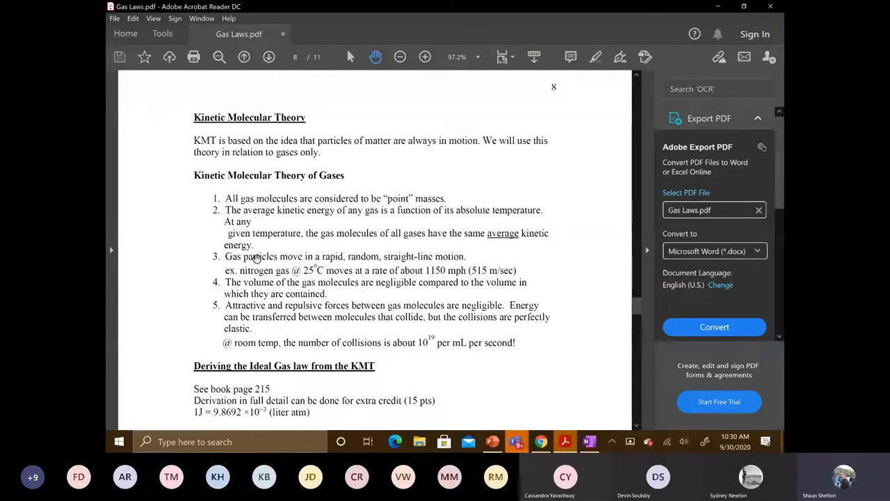
{"action": "mouse_move", "coordinate": [373, 257]}
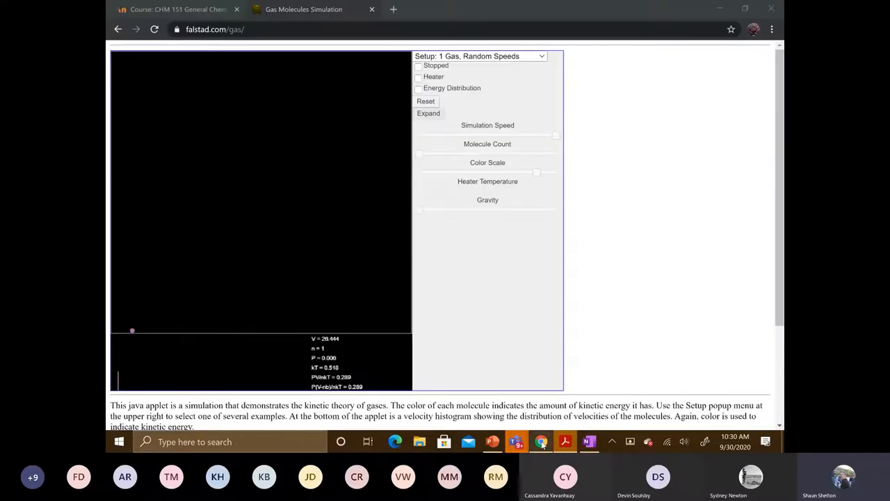
- Return to the running simulation and stop the molecule near the container's top-left
{"action": "left_click", "coordinate": [418, 66]}
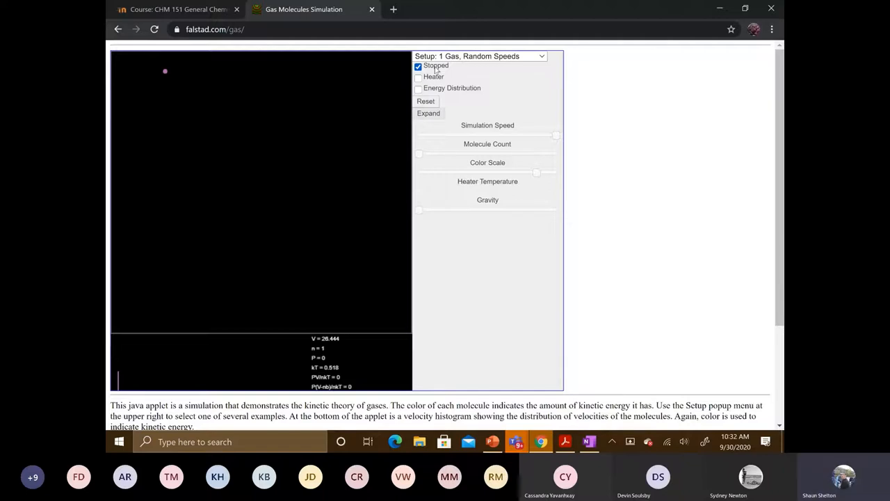
{"action": "mouse_move", "coordinate": [584, 5]}
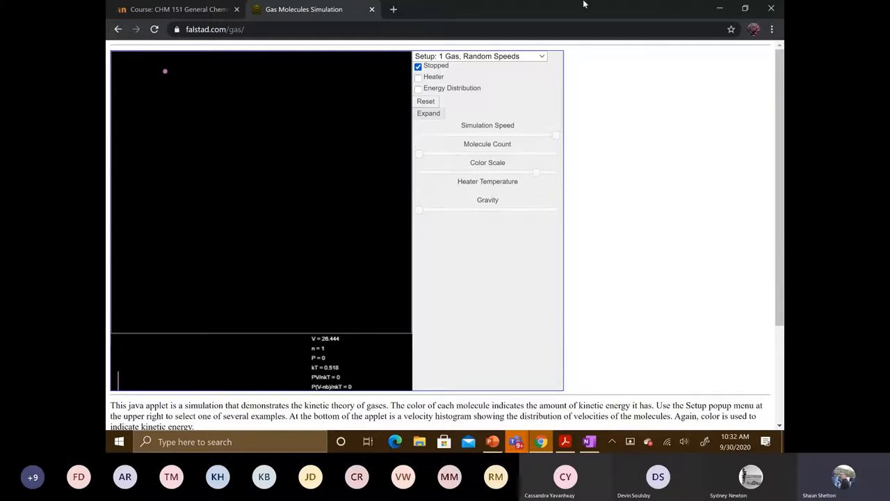
- Run the 1 Gas, Random Speeds setup with the molecule count at its minimum of 9
{"action": "left_click", "coordinate": [418, 65]}
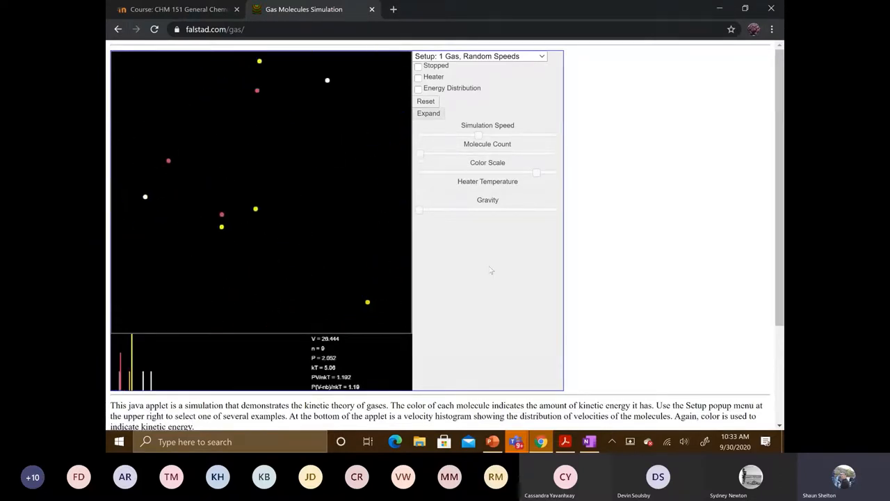
{"action": "left_click", "coordinate": [561, 441]}
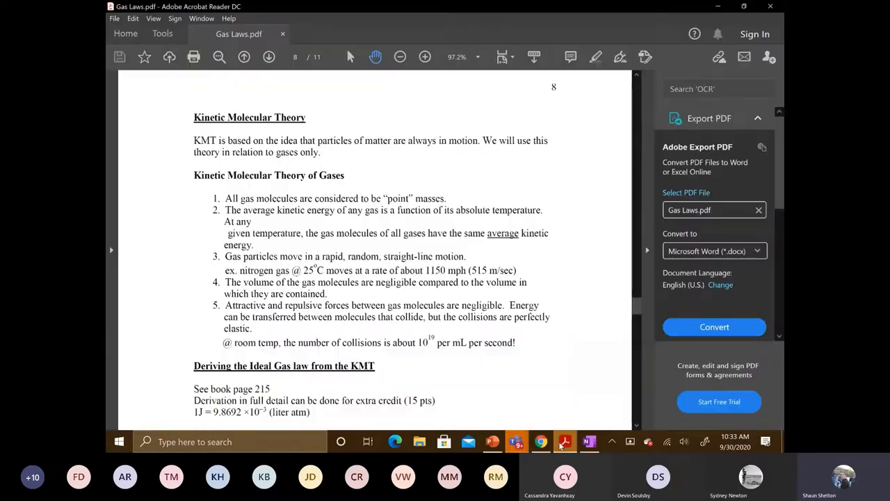
{"action": "mouse_move", "coordinate": [323, 207]}
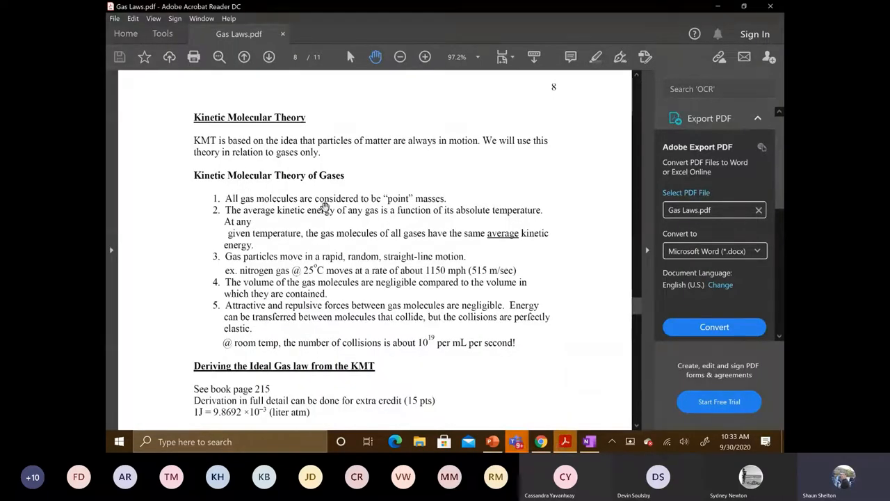
{"action": "mouse_move", "coordinate": [246, 239]}
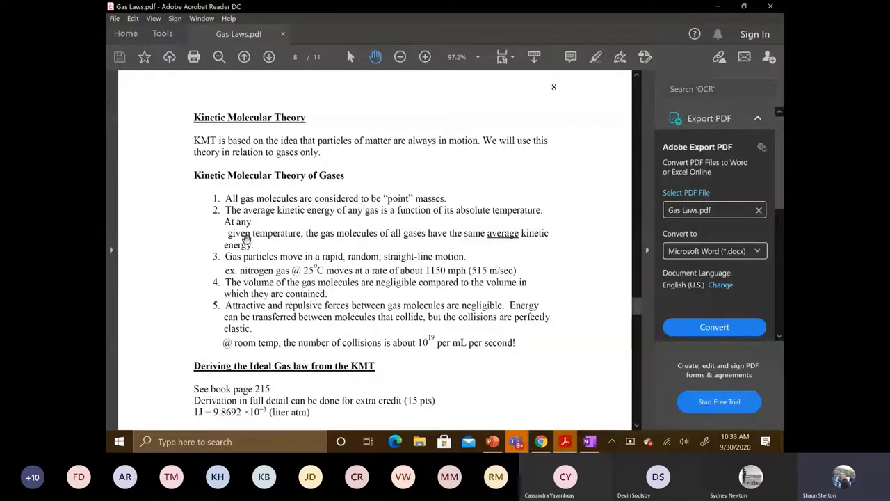
{"action": "mouse_move", "coordinate": [318, 255]}
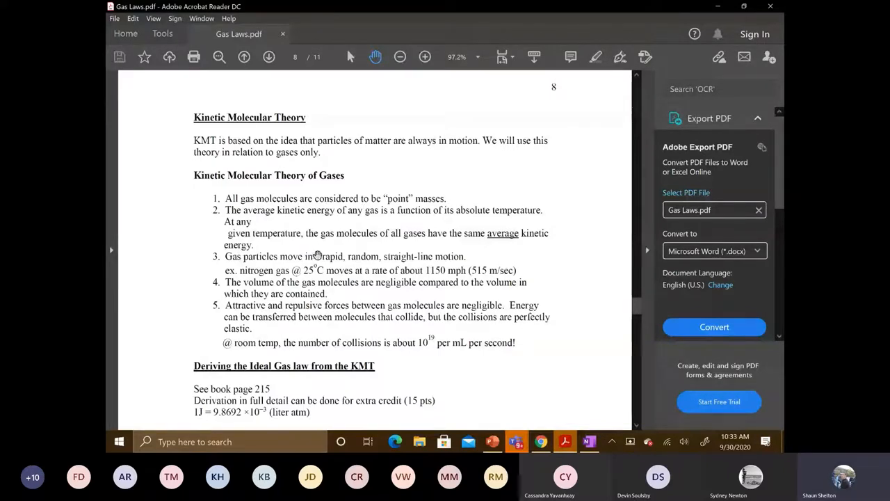
{"action": "mouse_move", "coordinate": [391, 262]}
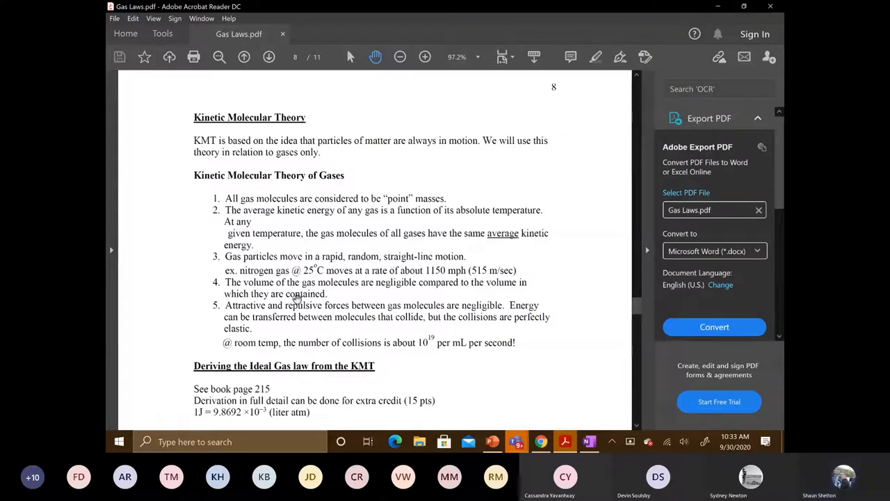
{"action": "mouse_move", "coordinate": [525, 324]}
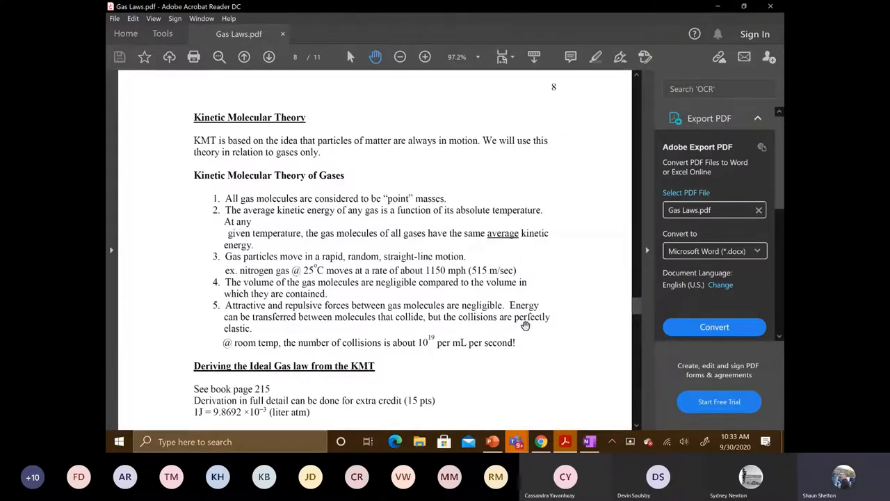
{"action": "mouse_move", "coordinate": [243, 310]}
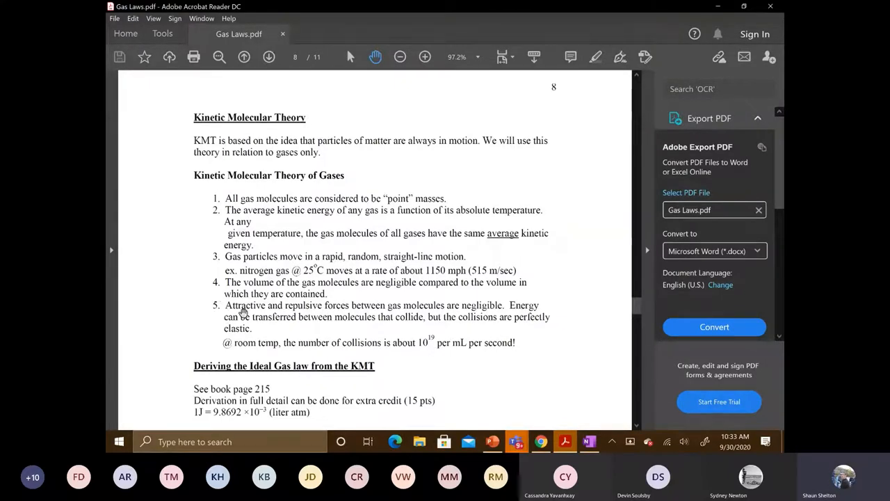
{"action": "mouse_move", "coordinate": [355, 309]}
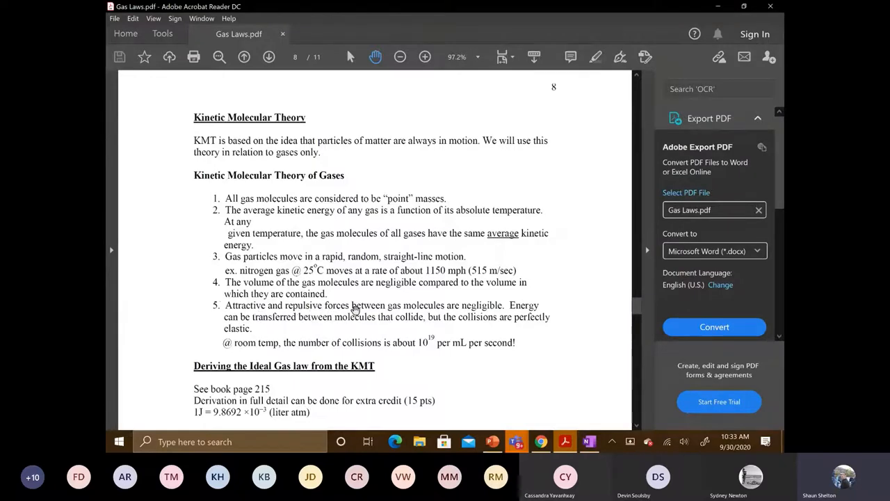
{"action": "mouse_move", "coordinate": [418, 316]}
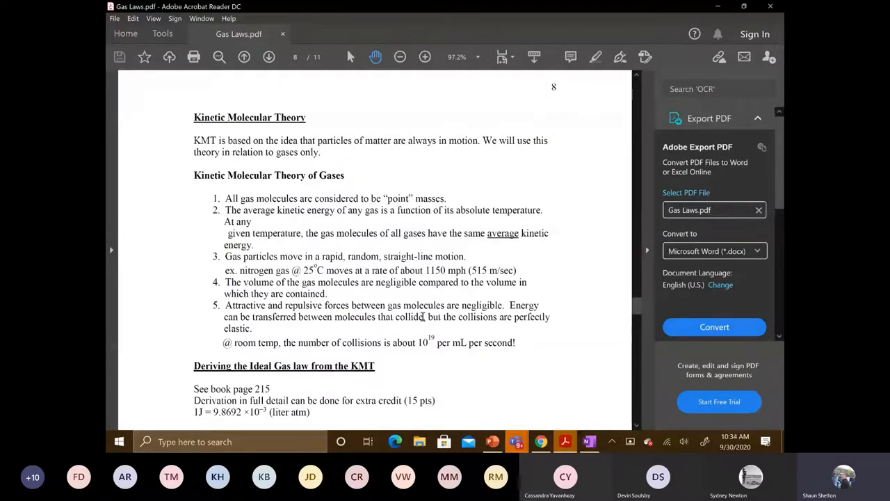
{"action": "mouse_move", "coordinate": [386, 328]}
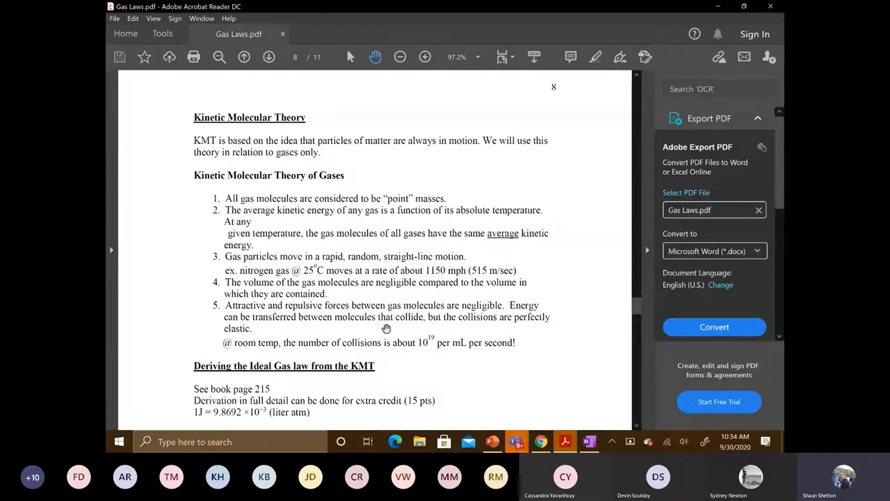
{"action": "mouse_move", "coordinate": [277, 329]}
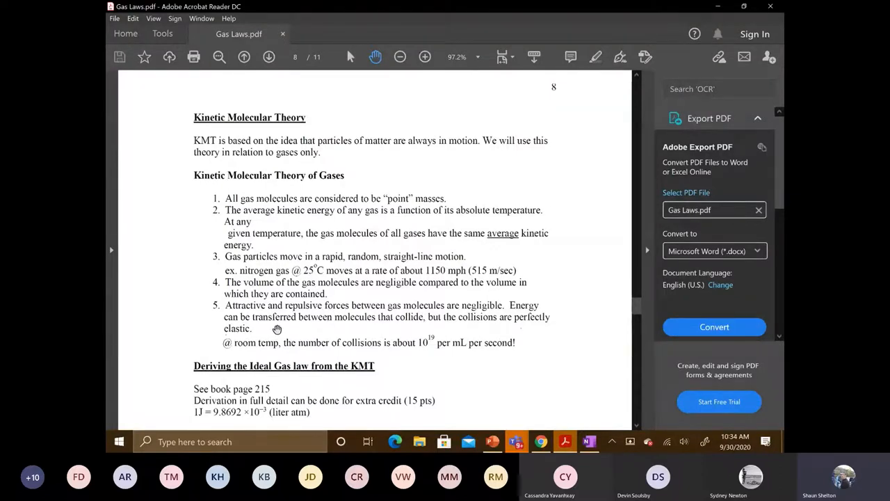
{"action": "mouse_move", "coordinate": [411, 325]}
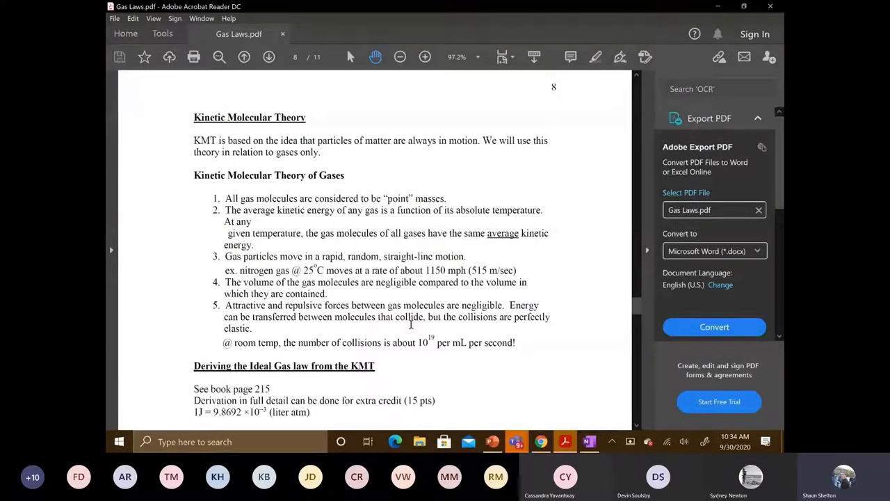
{"action": "mouse_move", "coordinate": [490, 325]}
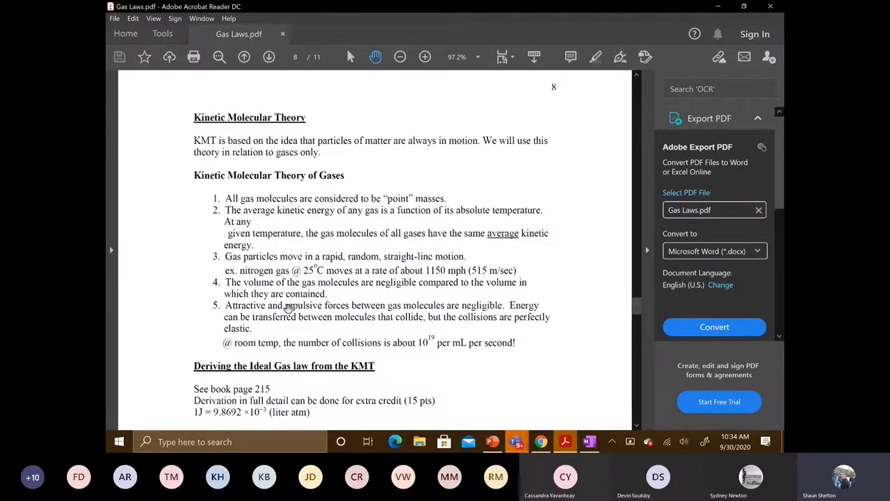
{"action": "mouse_move", "coordinate": [440, 318]}
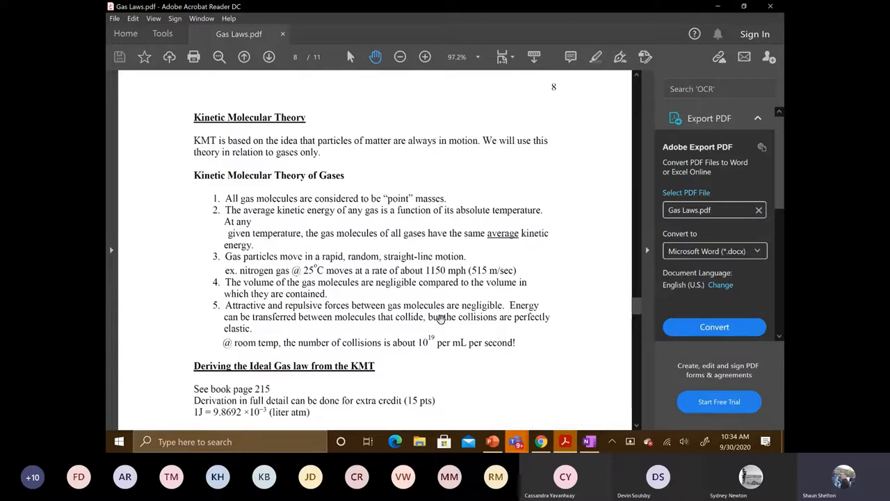
{"action": "mouse_move", "coordinate": [252, 328]}
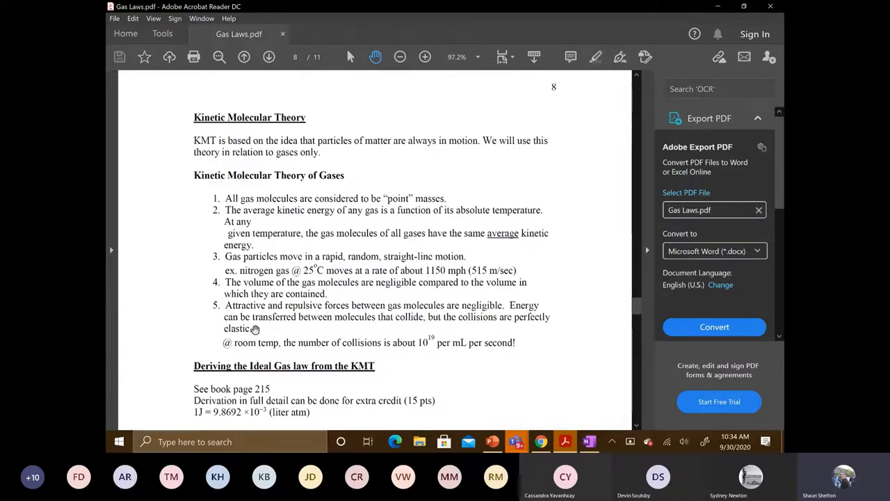
{"action": "mouse_move", "coordinate": [253, 328]}
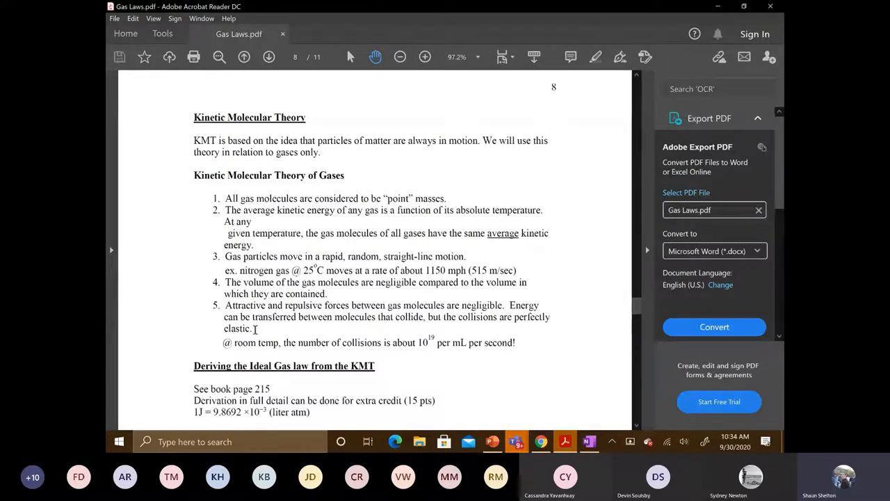
{"action": "mouse_move", "coordinate": [368, 337]}
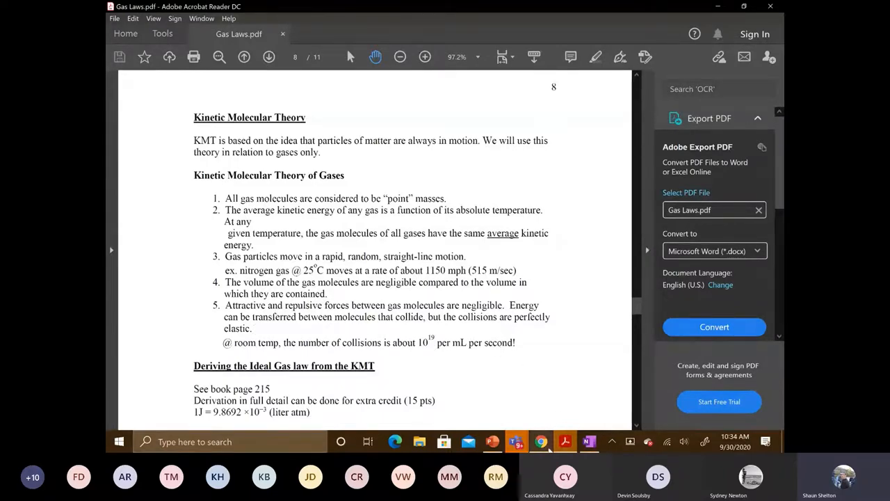
- Return to the simulation tab and stop the nine-molecule gas, pressure reading 1.855
{"action": "left_click", "coordinate": [540, 441]}
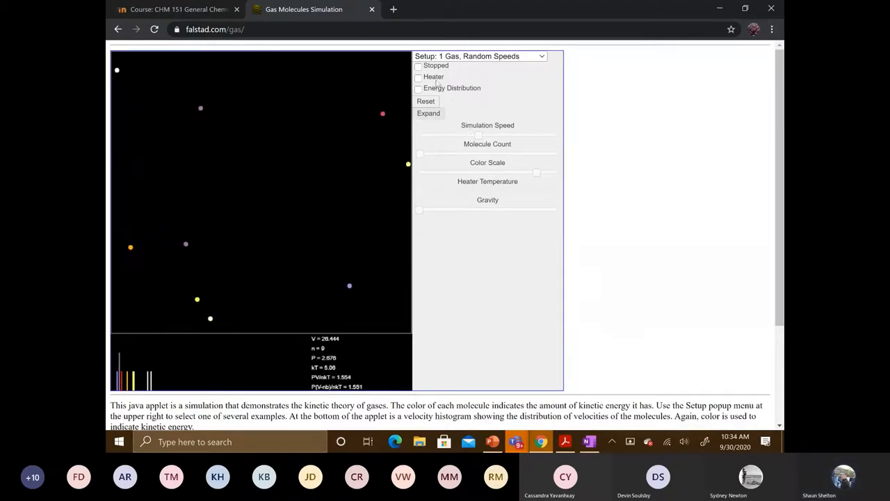
{"action": "left_click", "coordinate": [418, 66]}
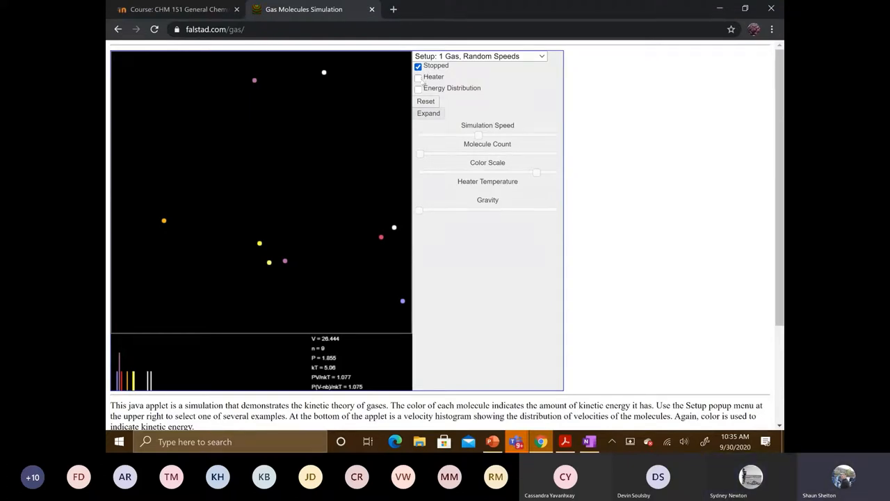
- Turn on the heater and restart the simulation, heating the nine molecules to pressure near 21
{"action": "left_click", "coordinate": [418, 77]}
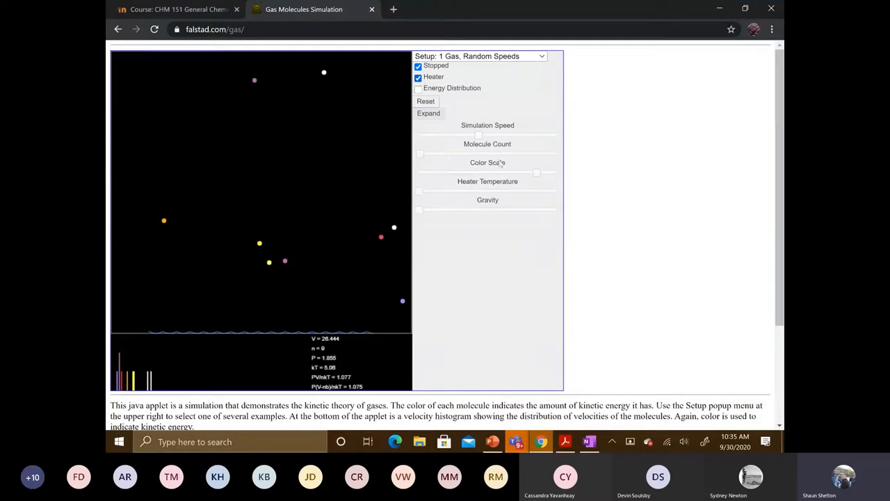
{"action": "left_click", "coordinate": [418, 66]}
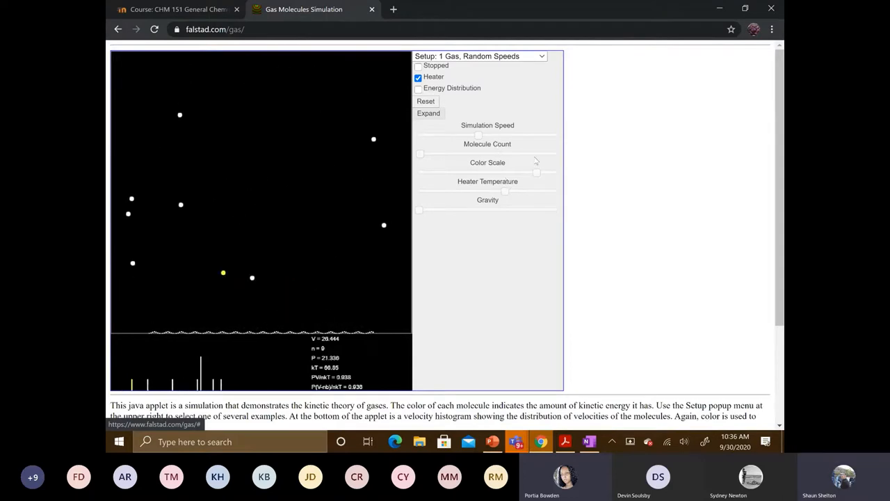
{"action": "left_click", "coordinate": [417, 65]}
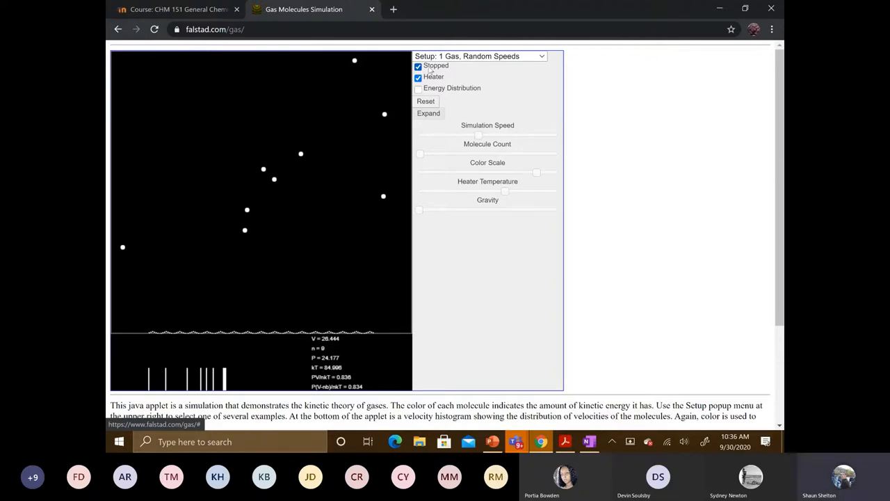
{"action": "left_click", "coordinate": [417, 65]}
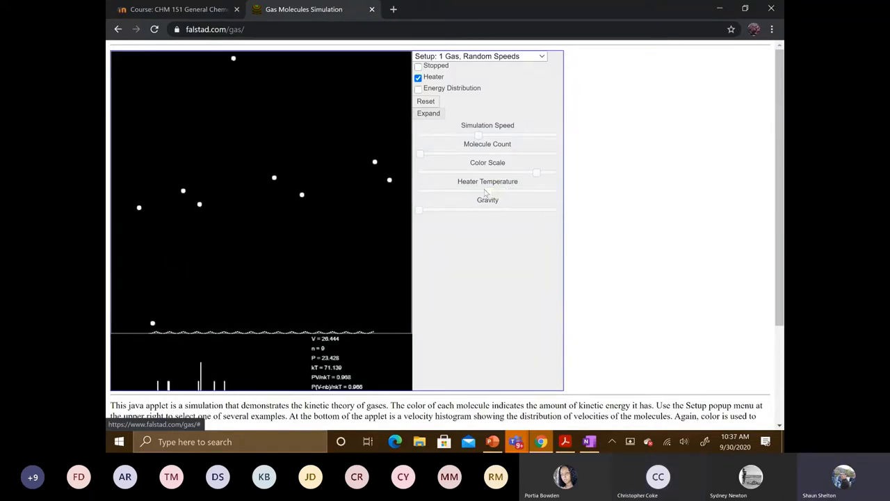
{"action": "mouse_move", "coordinate": [447, 185]}
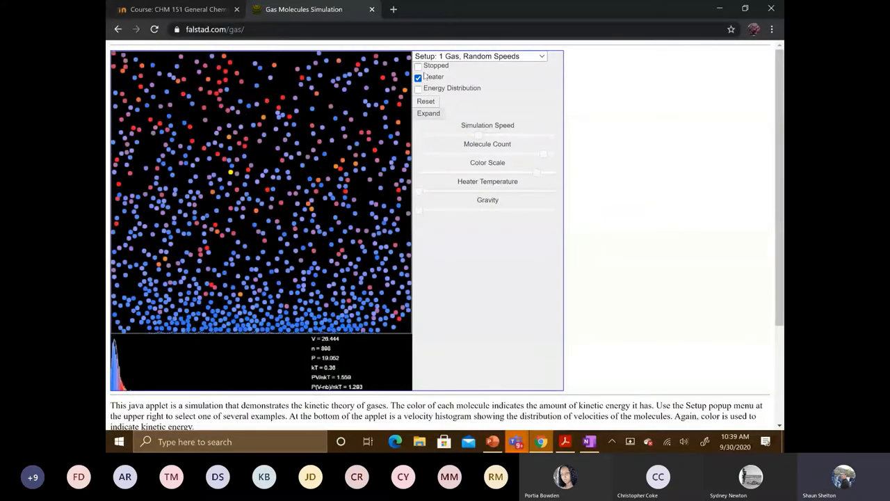
{"action": "left_click", "coordinate": [418, 65]}
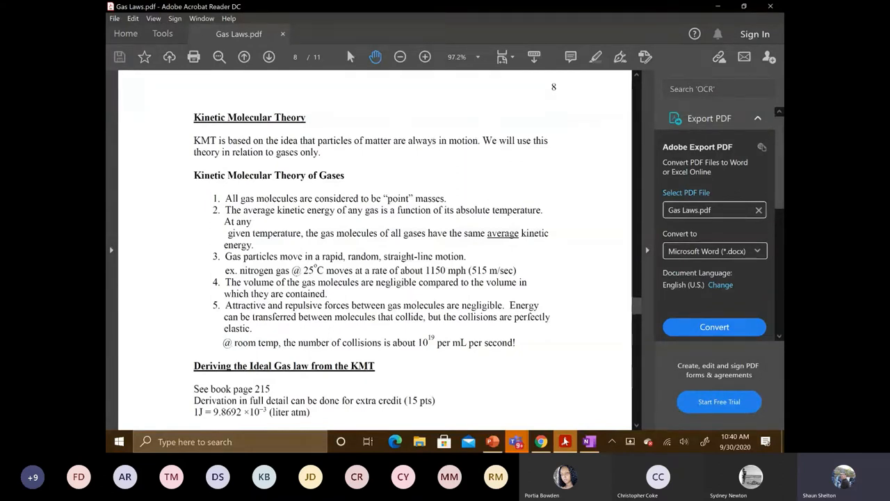
{"action": "mouse_move", "coordinate": [630, 305]}
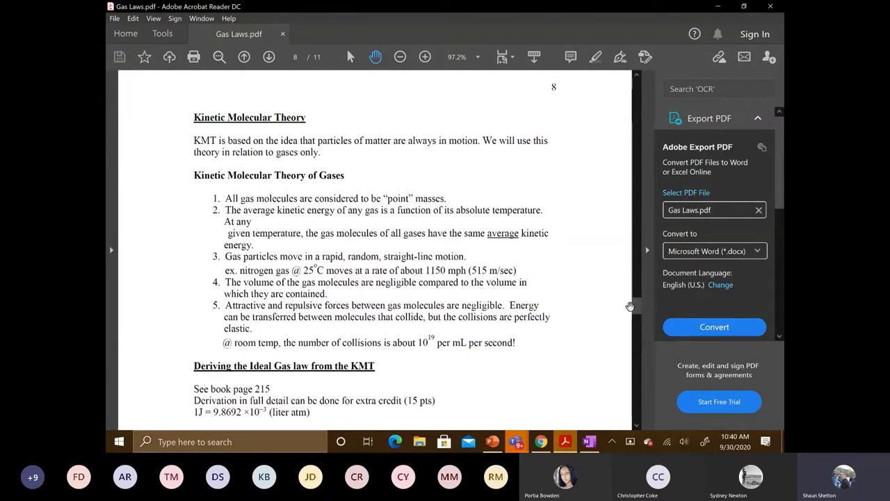